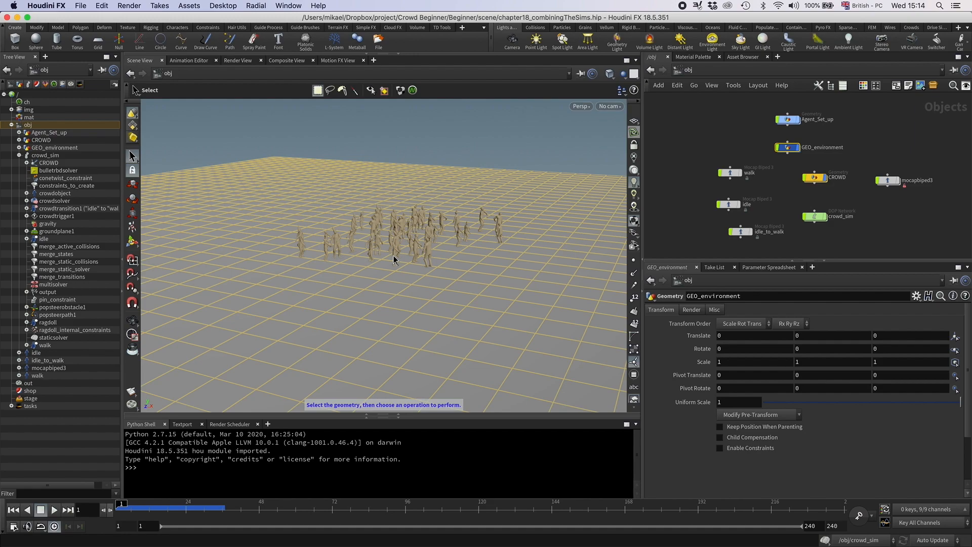
Add a Geometry object named car and drop an Alembic loader inside for police_car.abc.
key(tab)
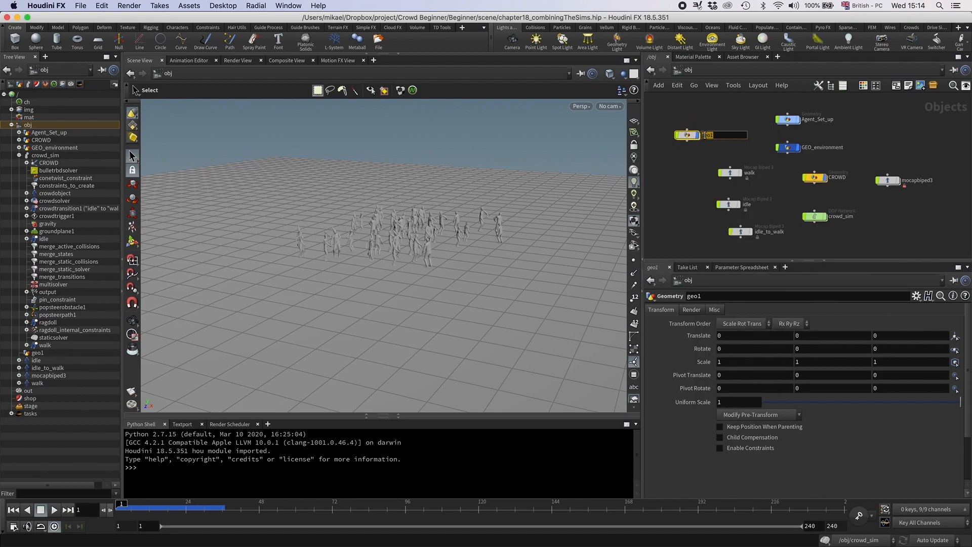
text(car)
text(alem)
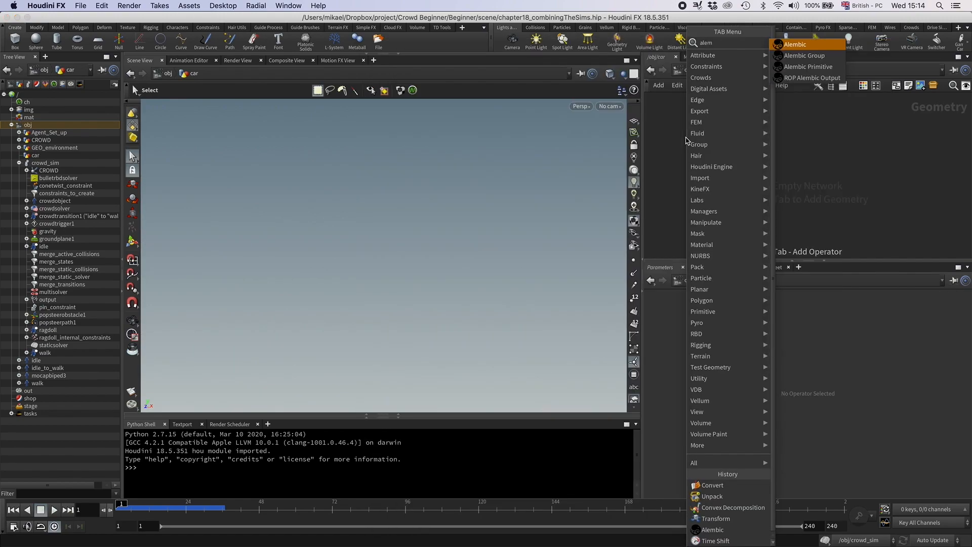
click(795, 44)
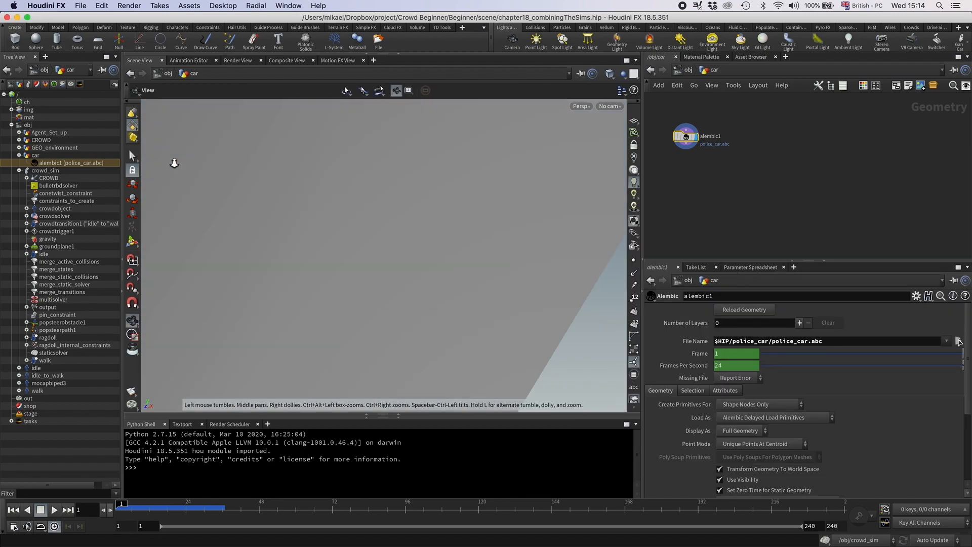
Add a Transform scaling the car uniformly to 0.01 and show all objects in the viewport.
key(Tab)
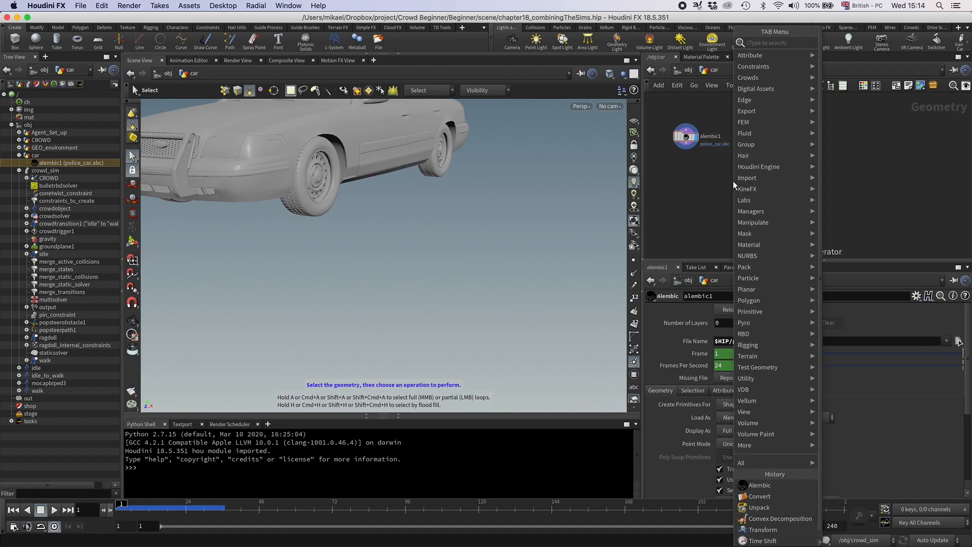
text(trans)
text(0.01)
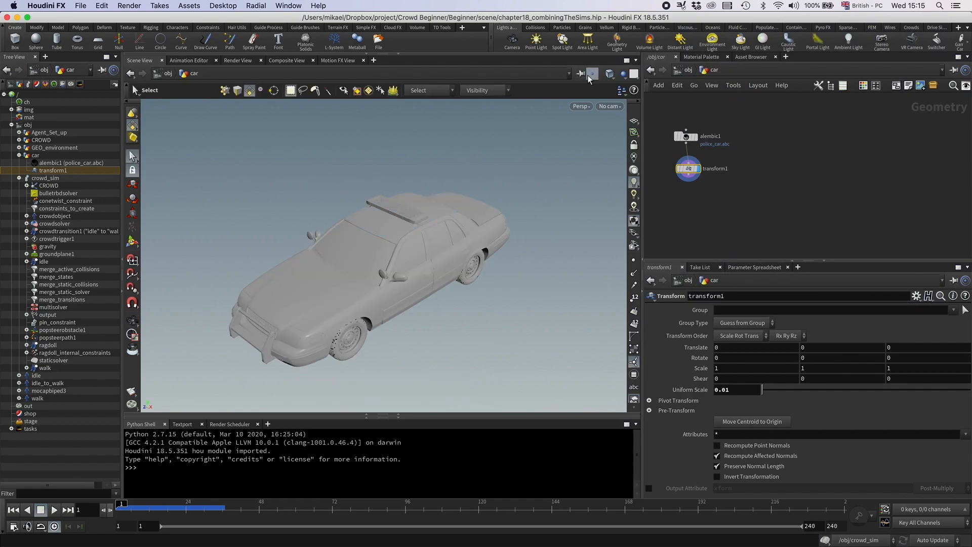
click(620, 74)
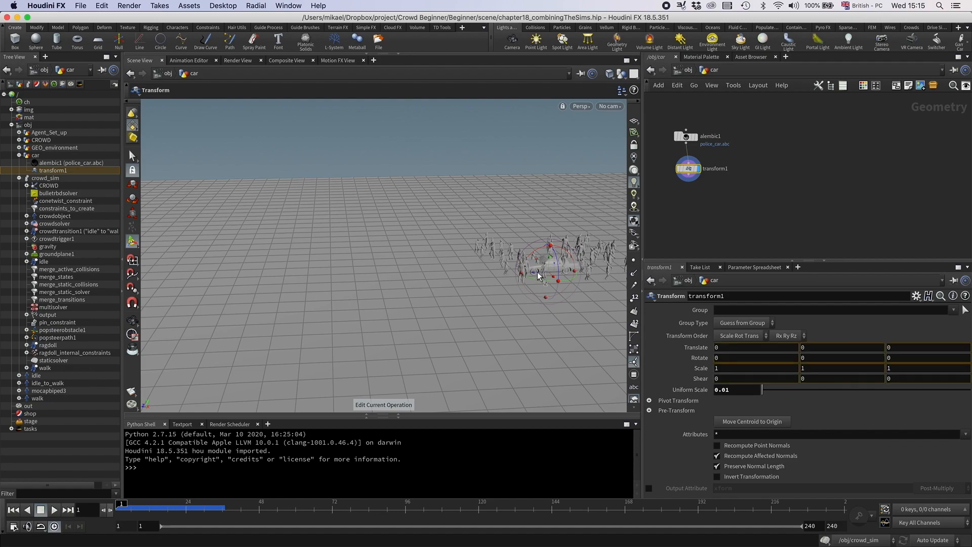
Move the car about 25 units back in Z, rotate it 181 degrees, keyframe its path and preview it.
drag(549, 271, 254, 278)
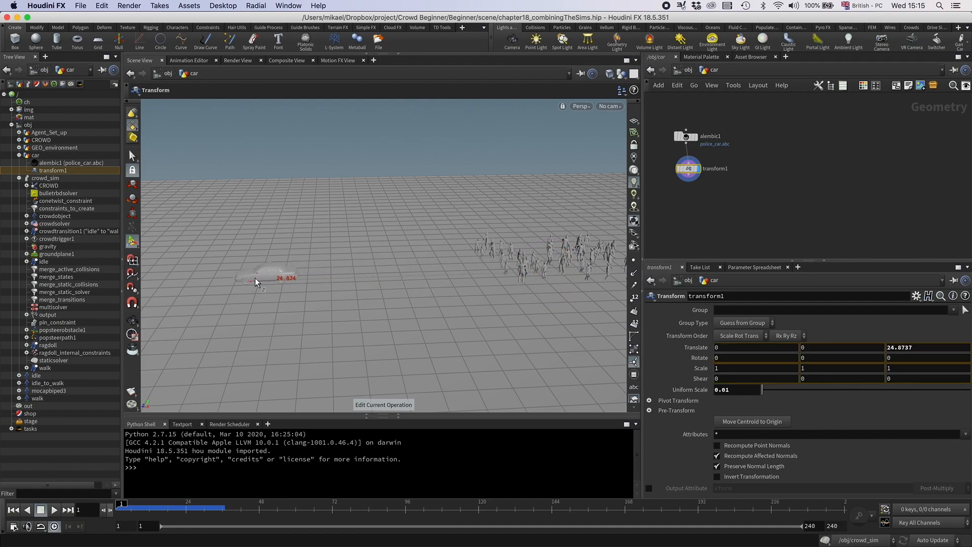
drag(257, 282, 279, 291)
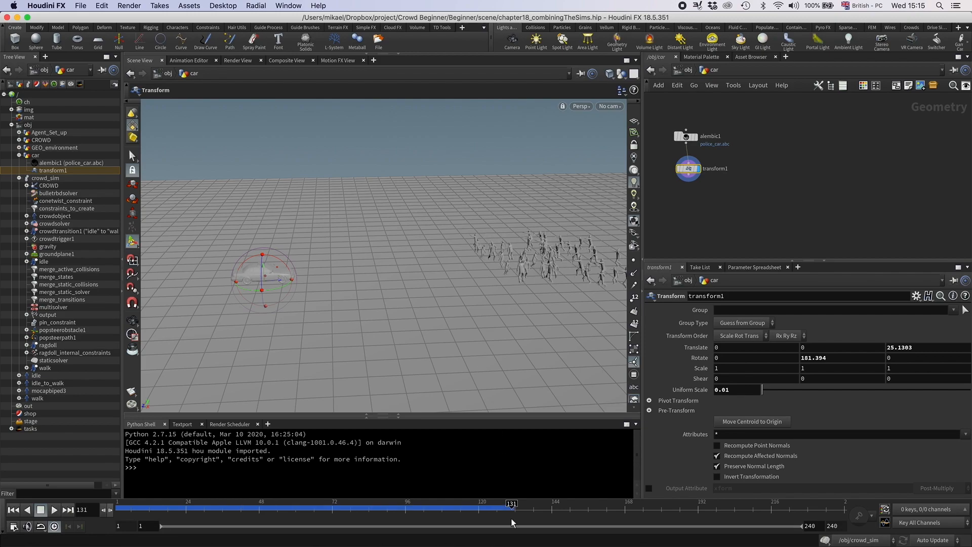
mouse_move(633, 335)
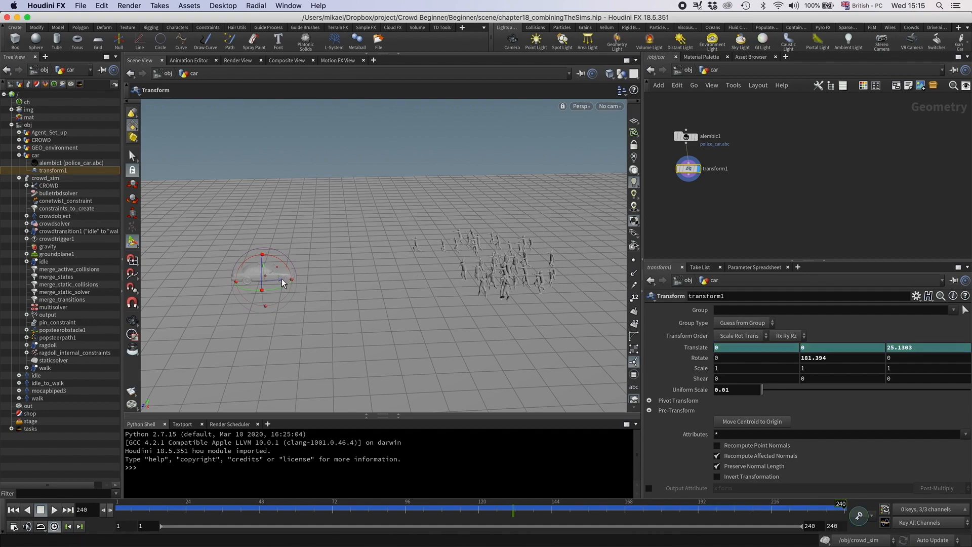
drag(261, 273, 444, 257)
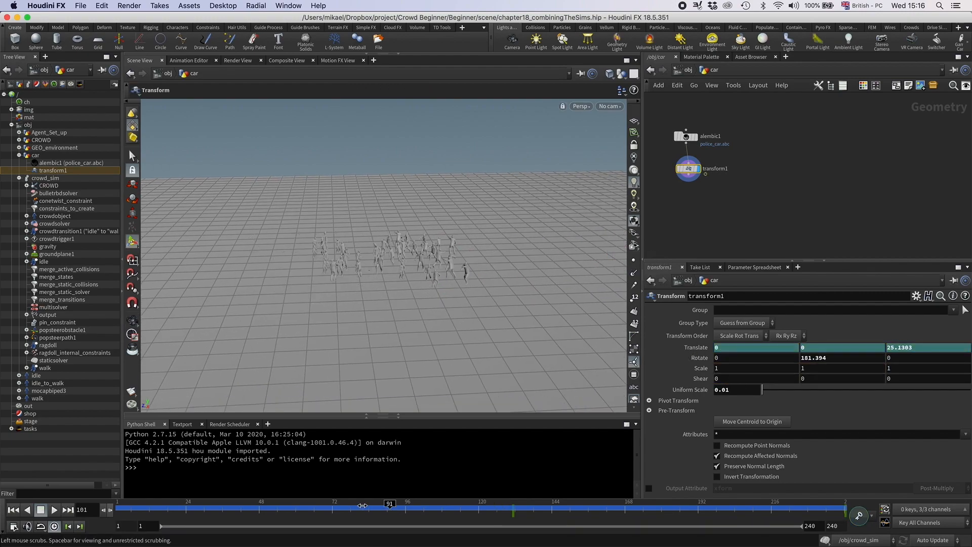
drag(389, 504, 648, 503)
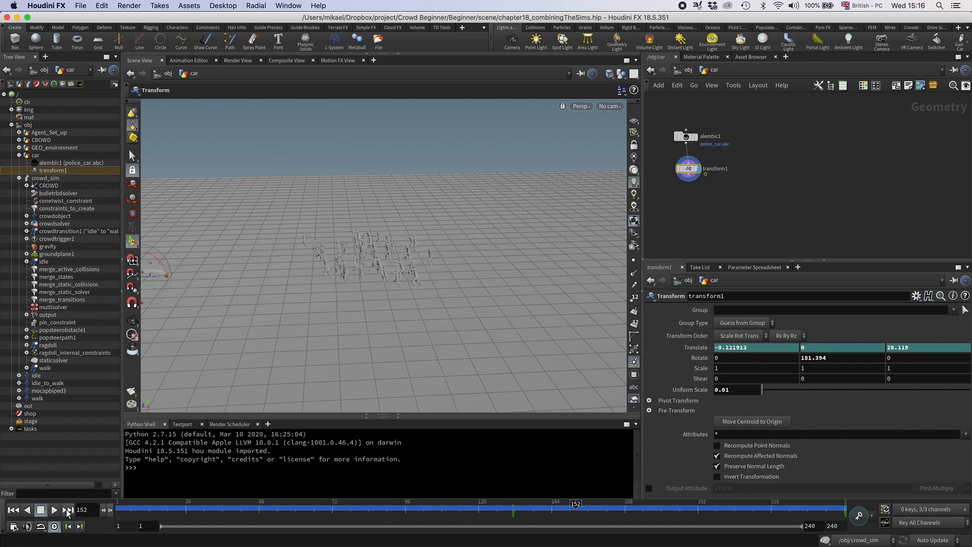
click(53, 510)
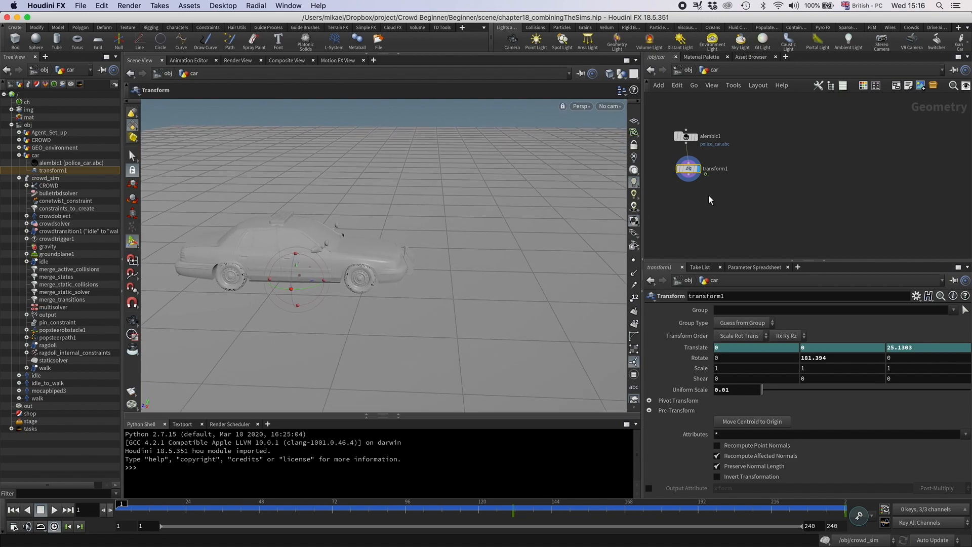
mouse_move(380, 279)
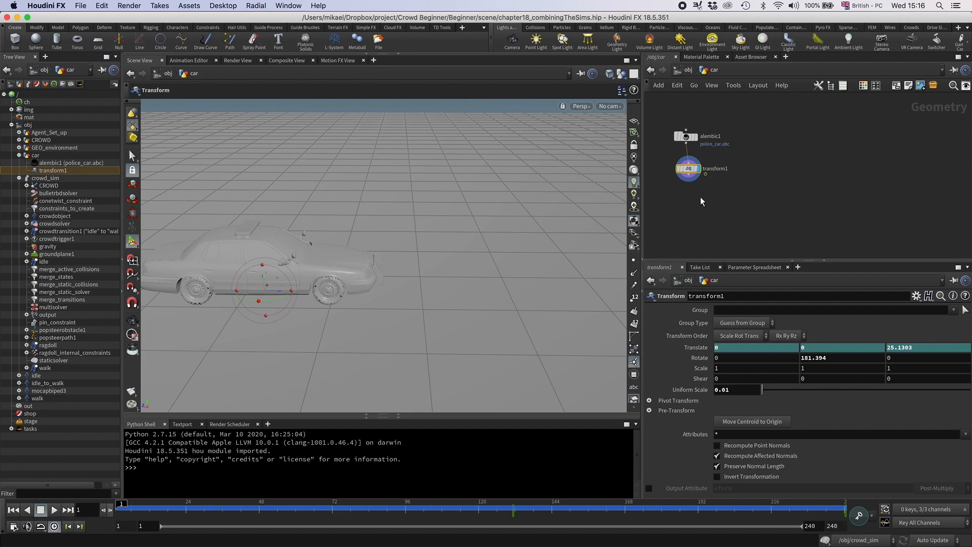
Unpack the car geometry and convert it with VDB from Polygons.
key(tab)
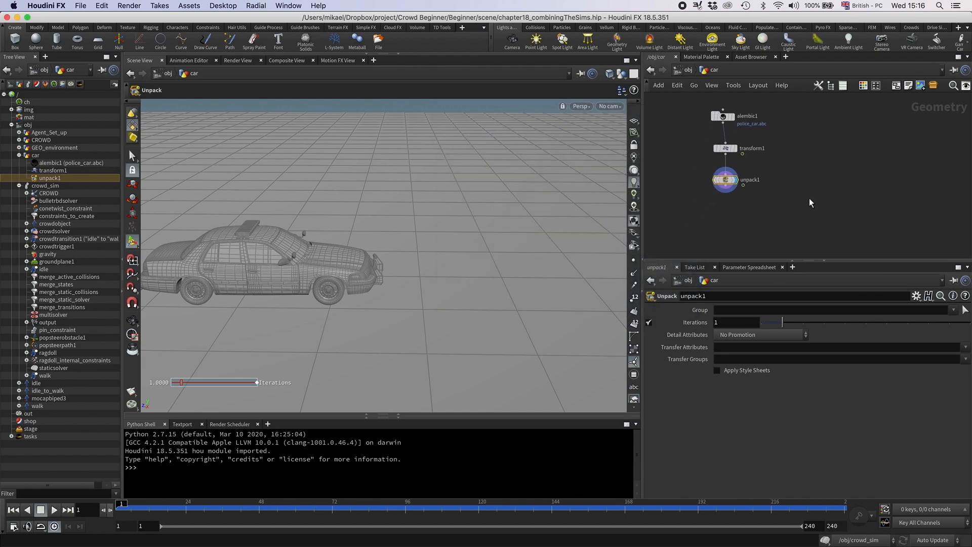
key(tab)
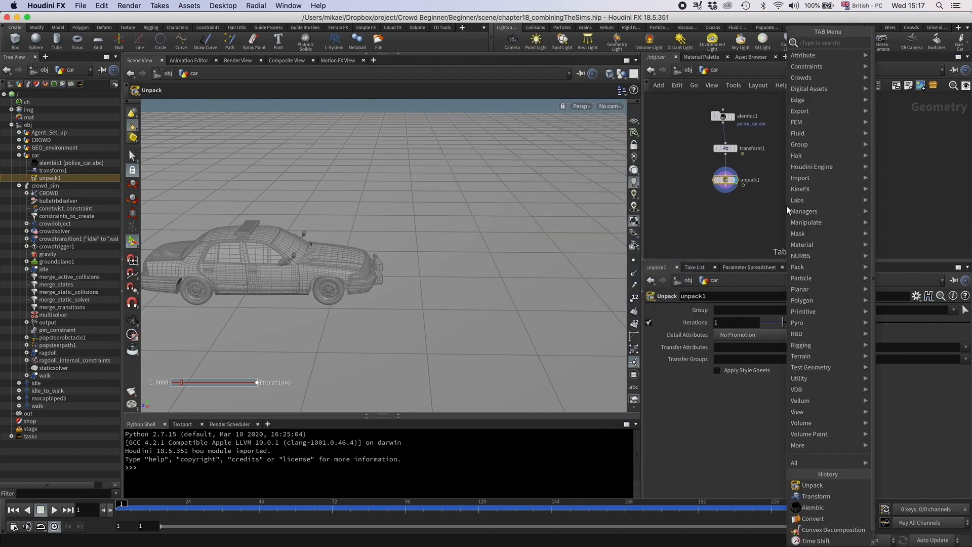
text(vdb fr)
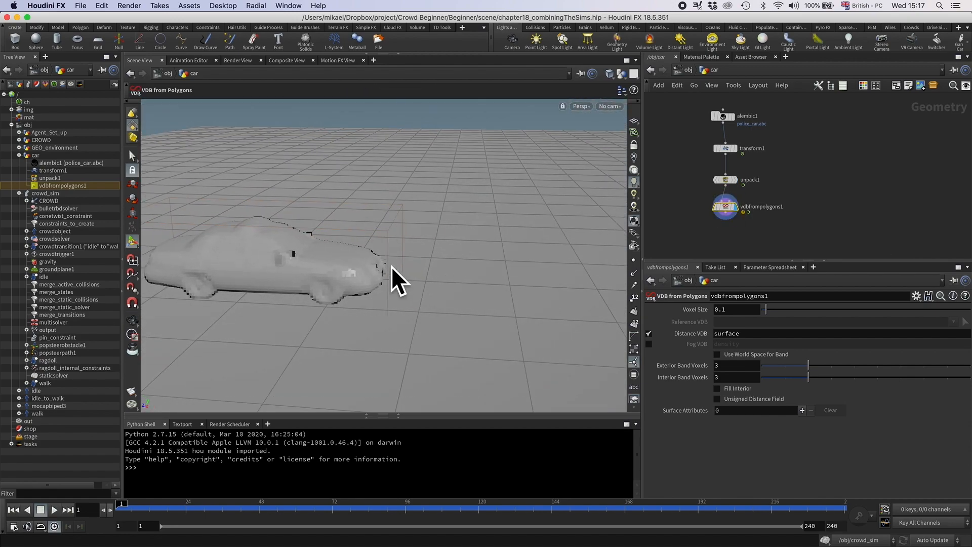
mouse_move(724, 207)
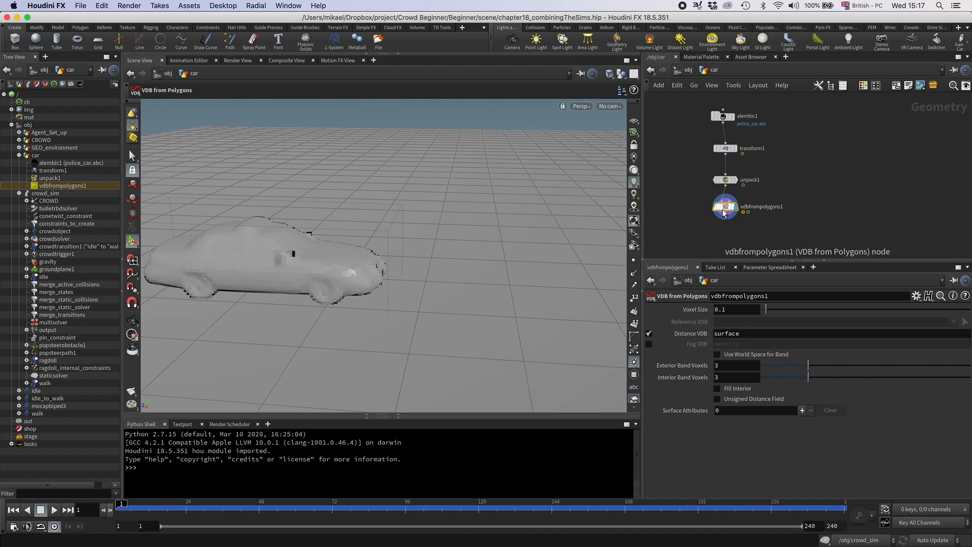
drag(724, 206, 798, 190)
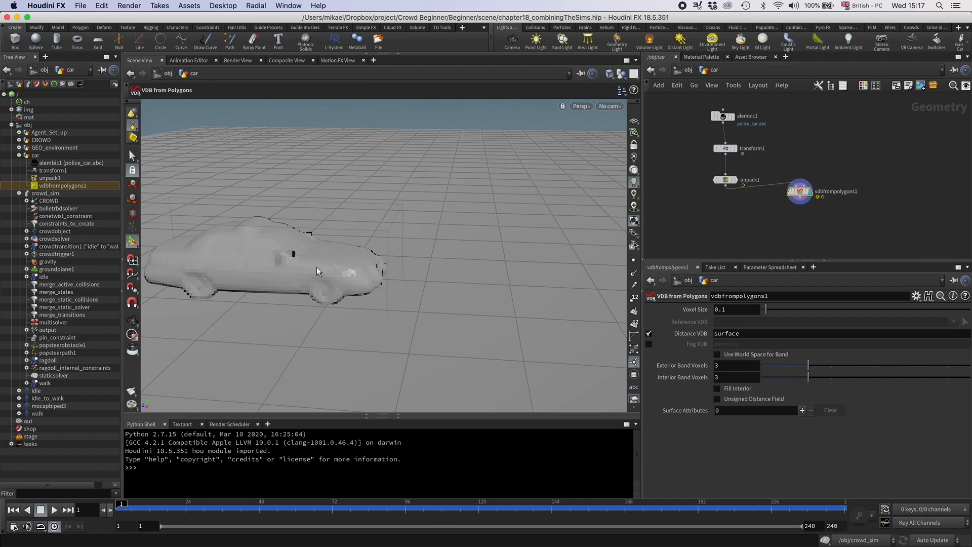
key(tab)
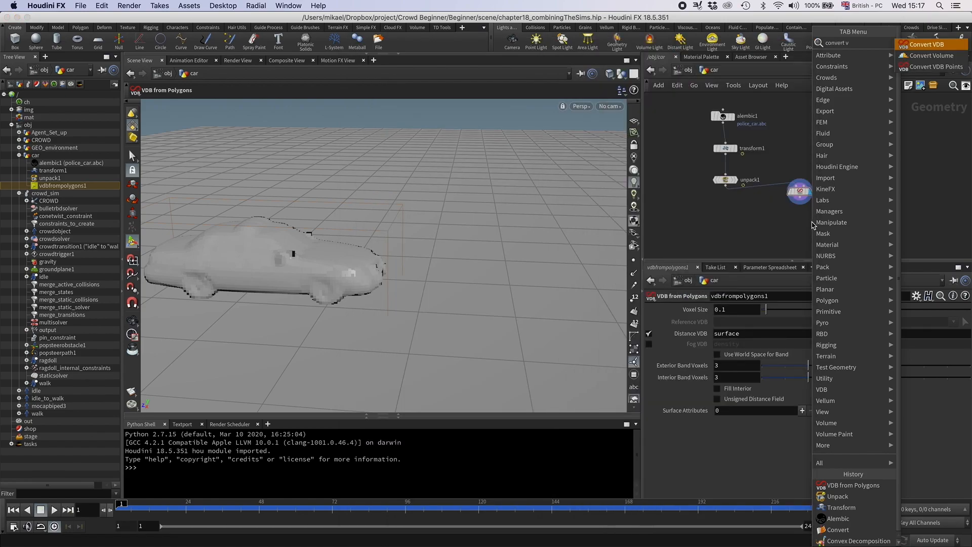
Add a Convert VDB node and adjust the viewport object and shading display.
click(927, 44)
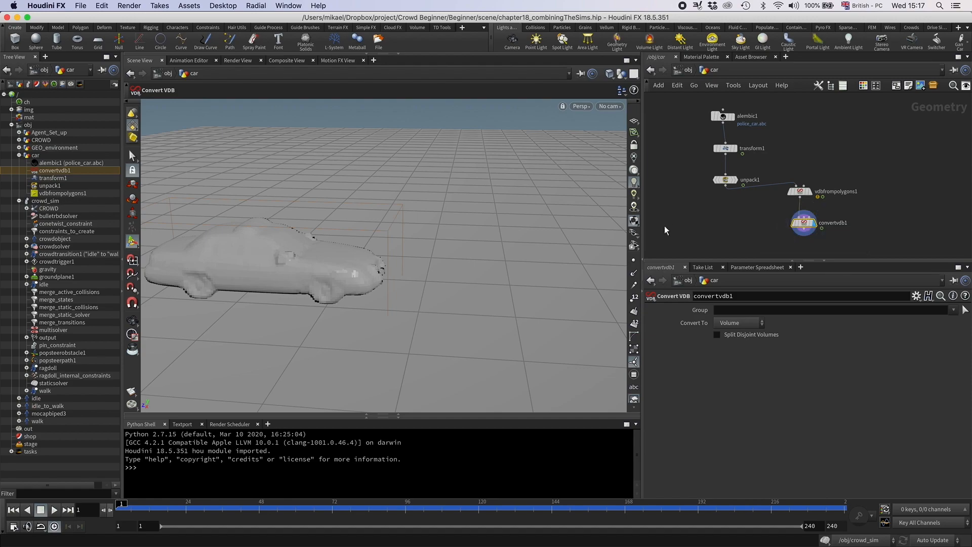
click(621, 74)
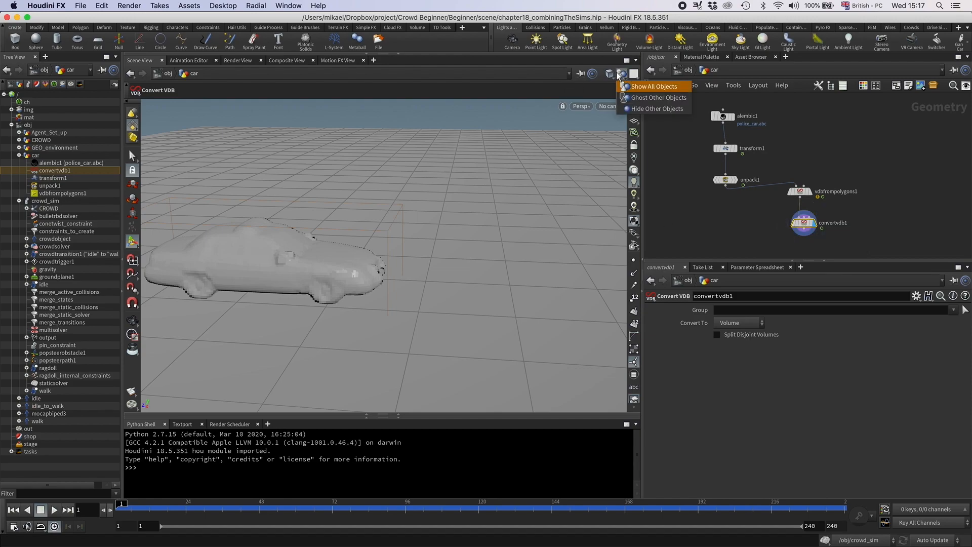
click(610, 74)
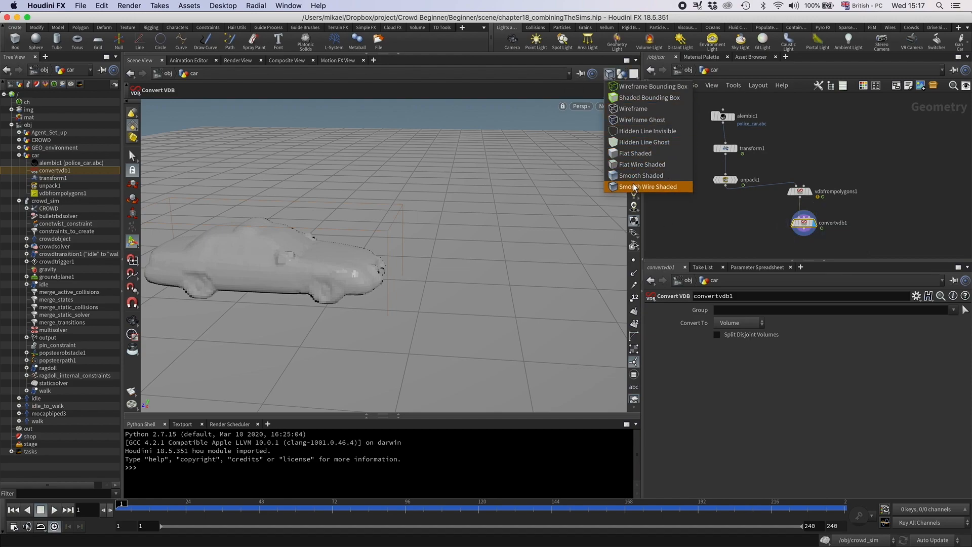
click(634, 187)
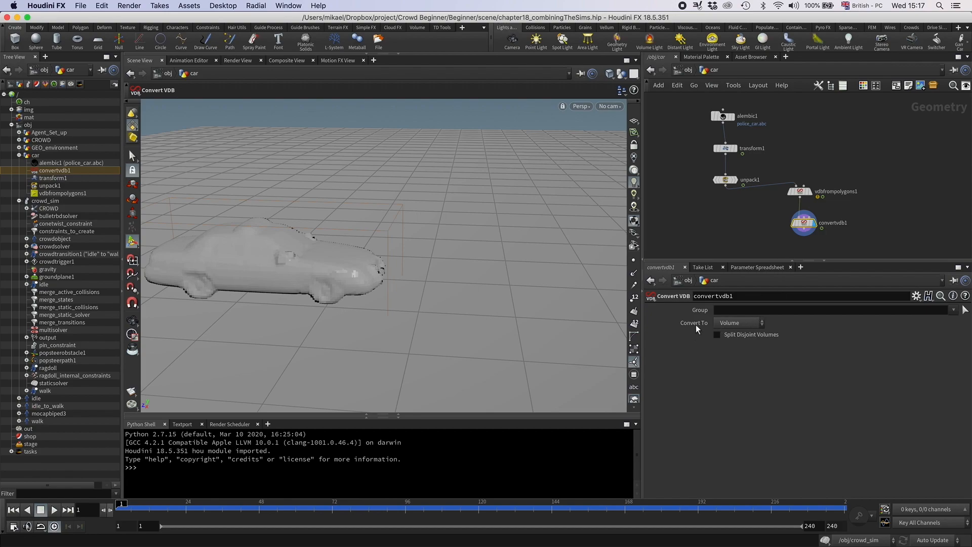
Convert the VDB back to polygons with about 0.1 adaptivity and scrub to check the mesh.
click(737, 322)
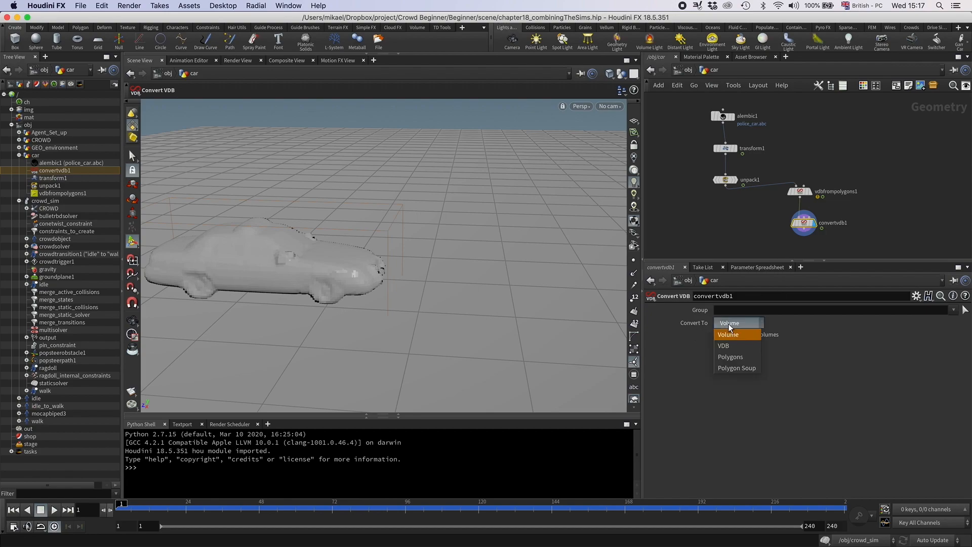
click(730, 356)
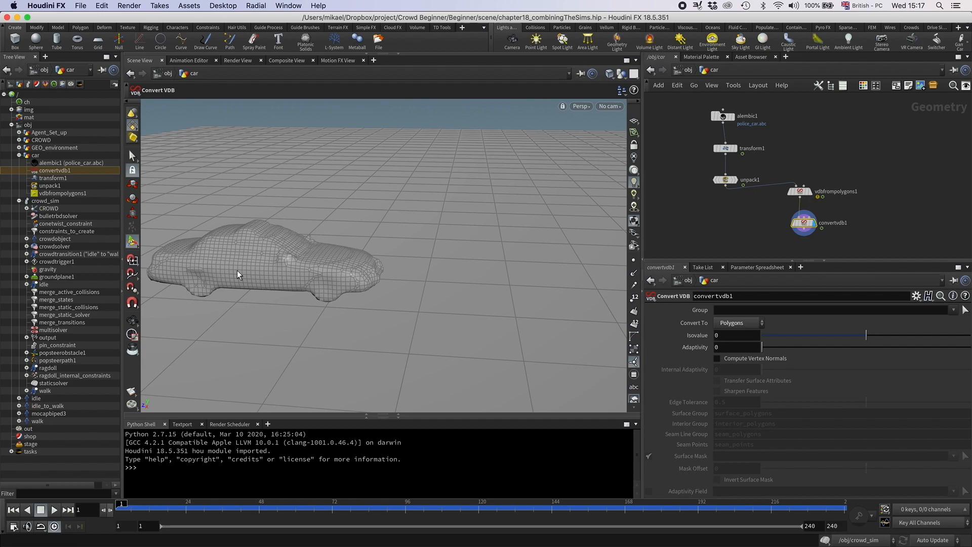
mouse_move(464, 281)
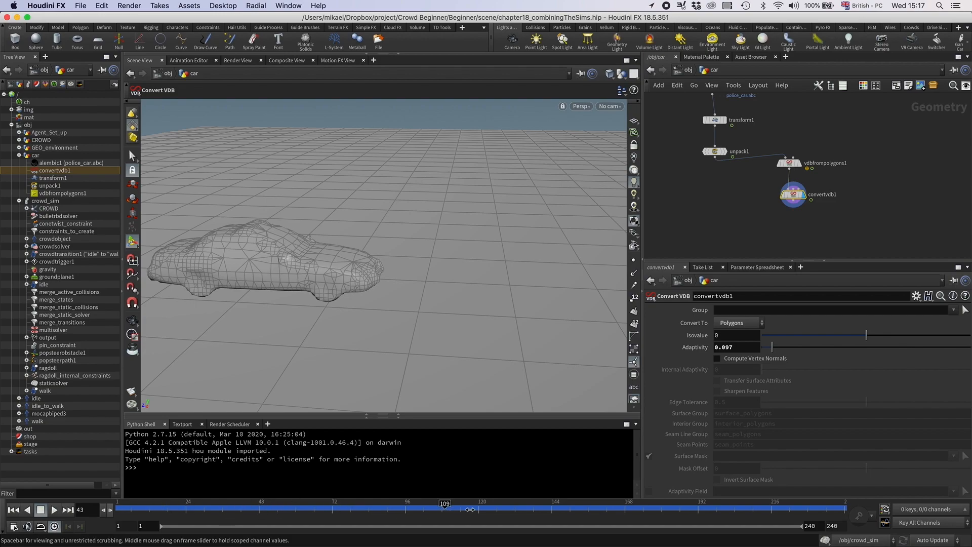
drag(468, 508, 596, 509)
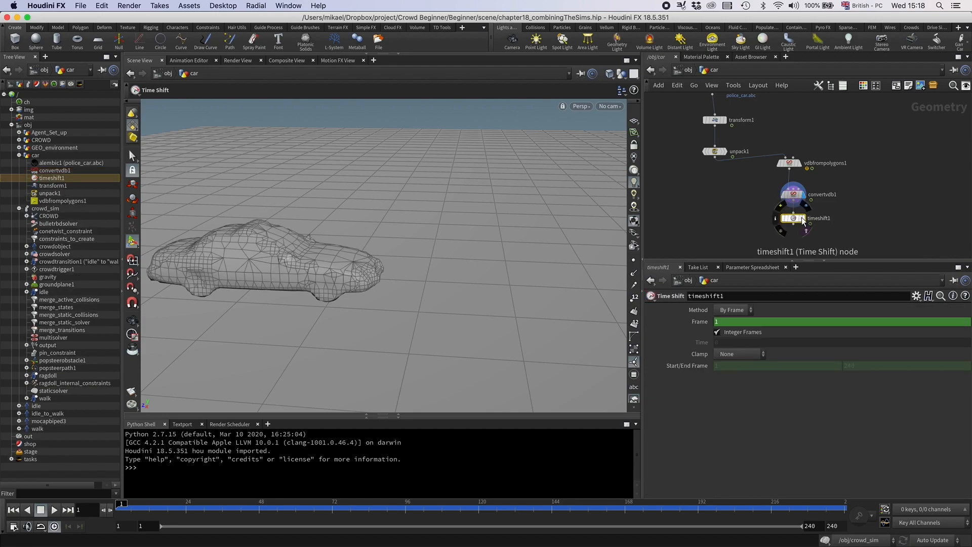
Set the Time Shift's Frame parameter to $F.
text($F)
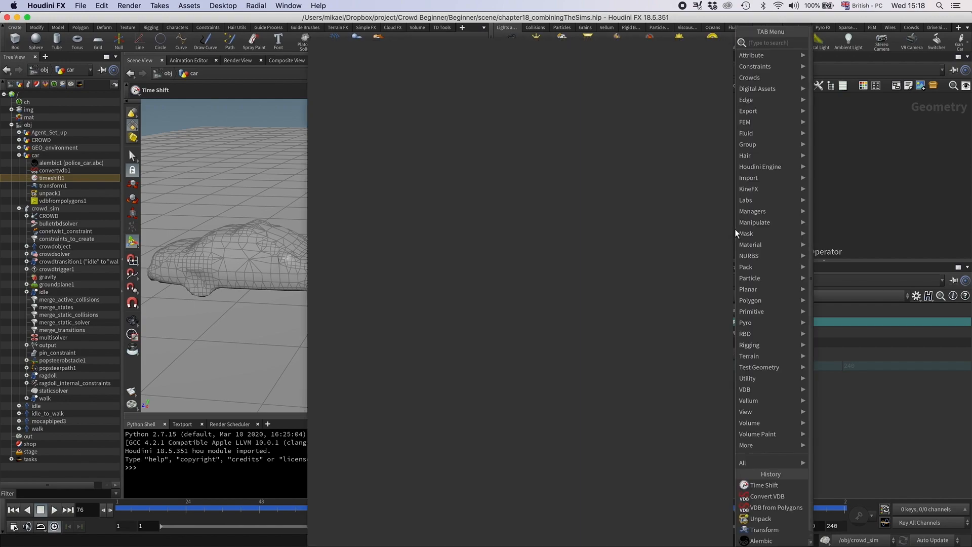
Add a Point Deform fed by the car, the Time Shift and a $FSTART copy as its three inputs.
text(point defor)
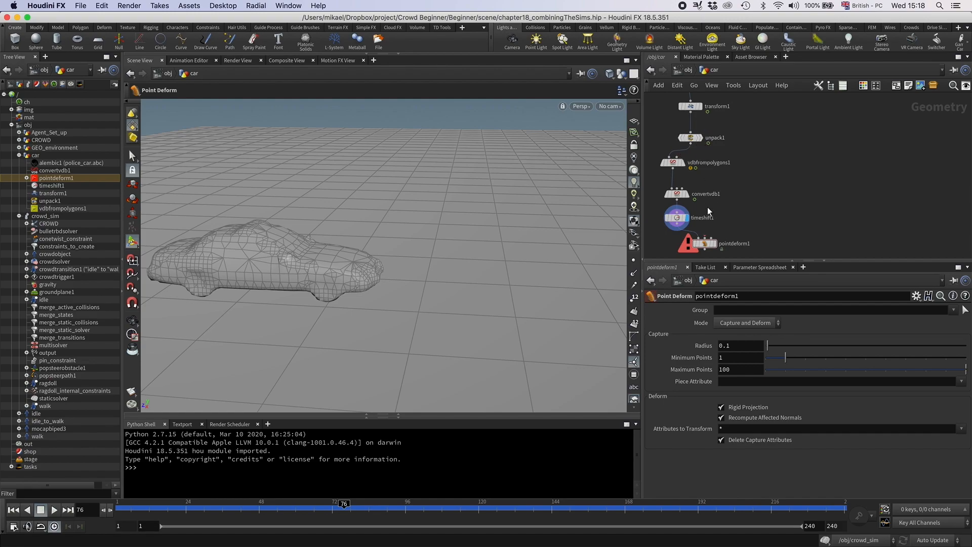
click(677, 217)
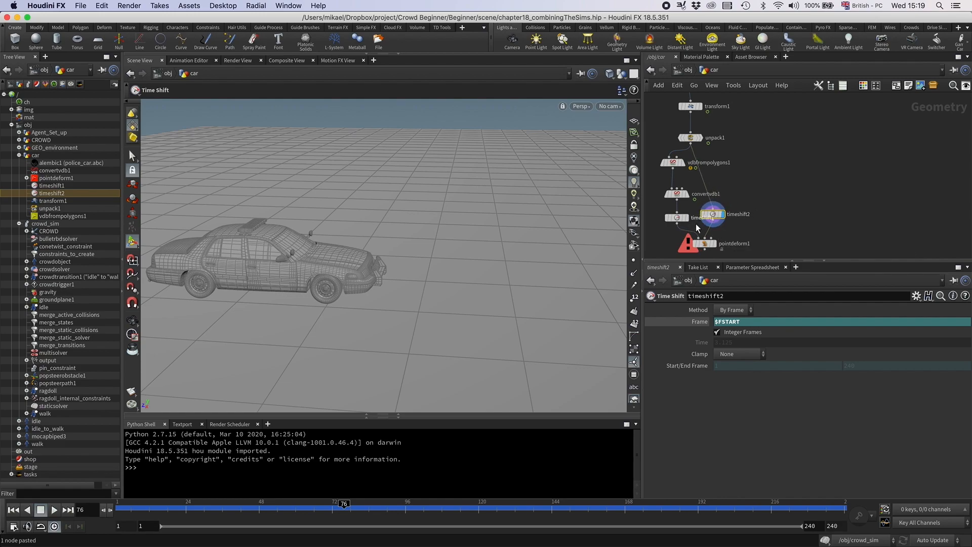
mouse_move(727, 262)
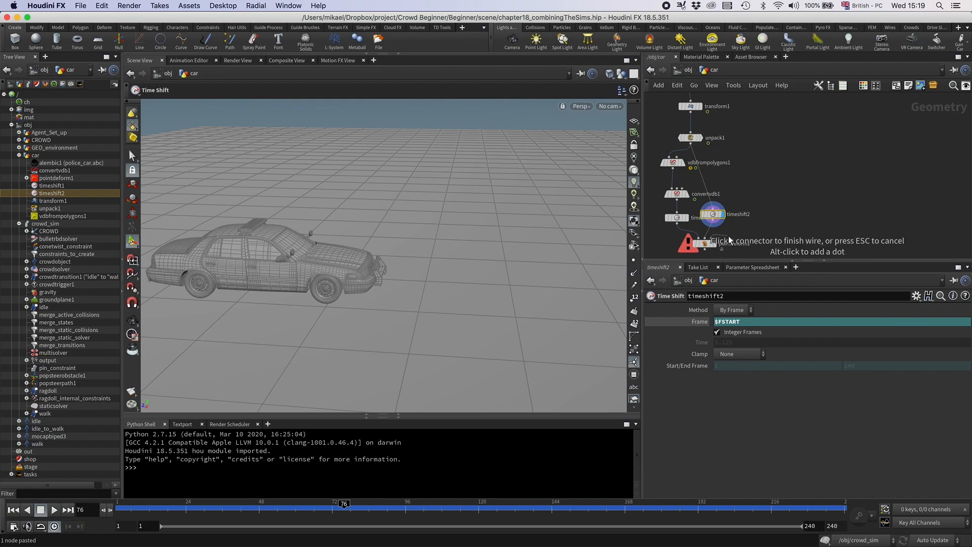
click(707, 243)
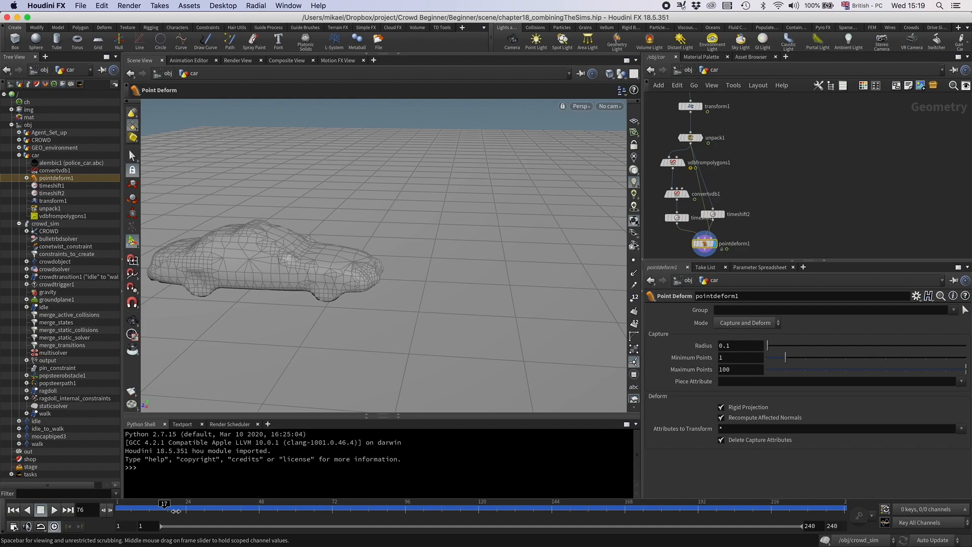
Scrub to verify the car drives, then cap the chain with a null named OUT_collision_geo.
drag(164, 503, 544, 503)
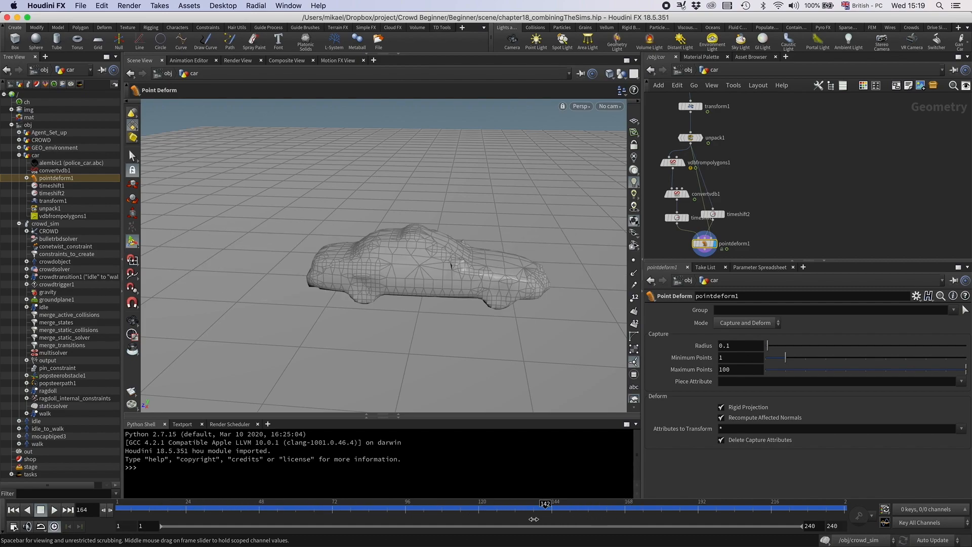
drag(545, 503, 428, 503)
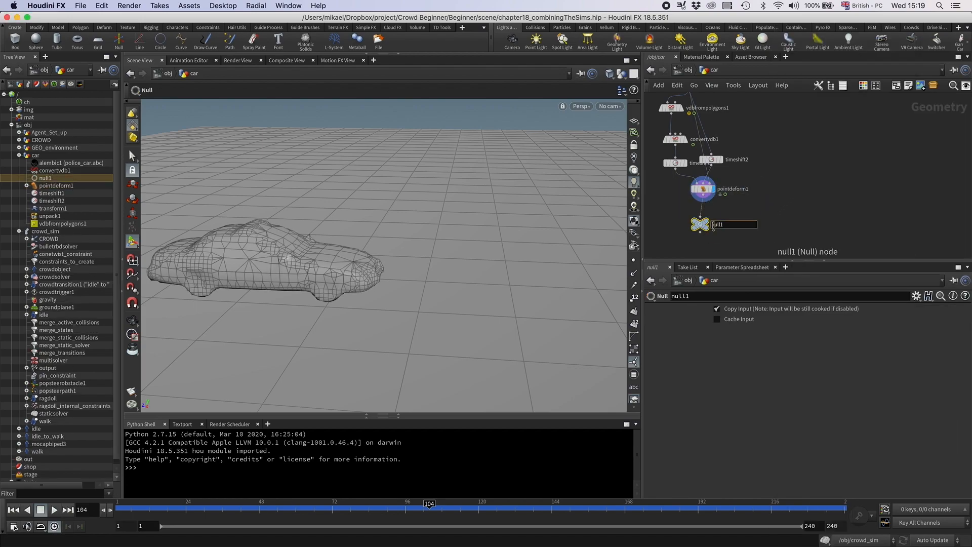
text(OUT_co)
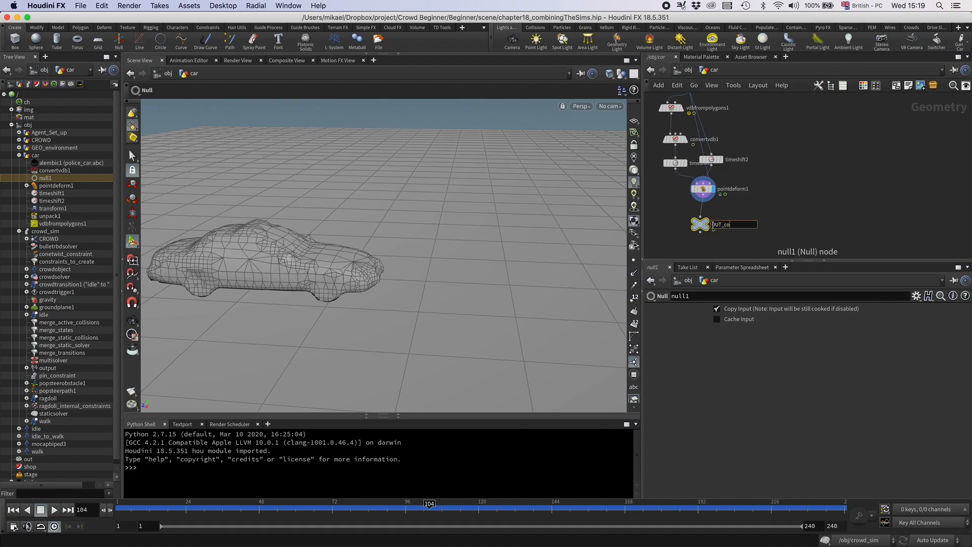
key(Return)
text(s)
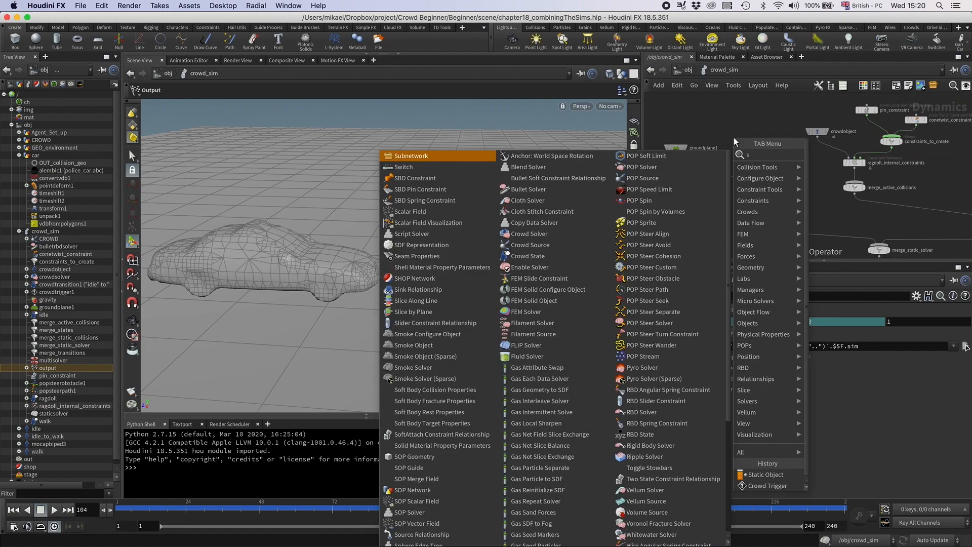
Add a Static Object in crowd_sim reading /obj/car/OUT_collision_geo as its SOP path.
click(766, 474)
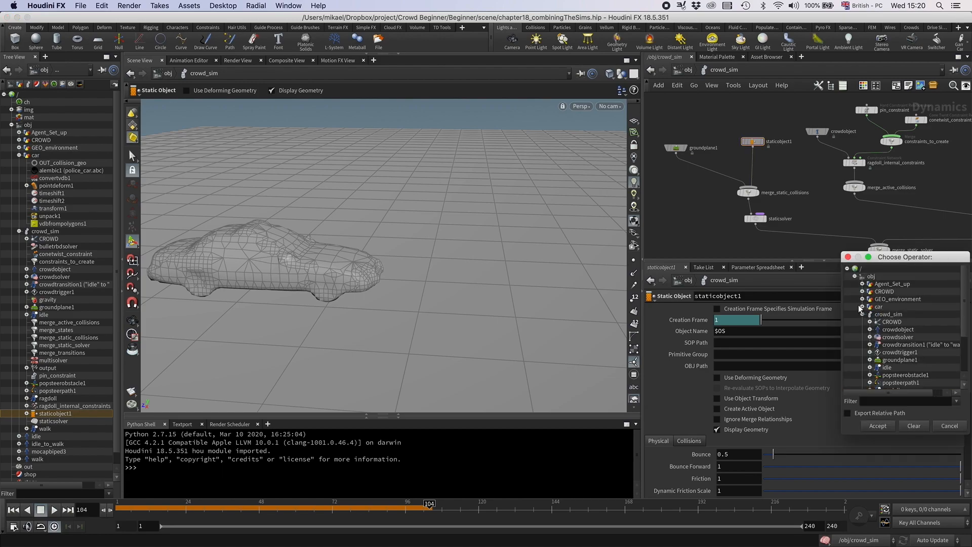
click(877, 426)
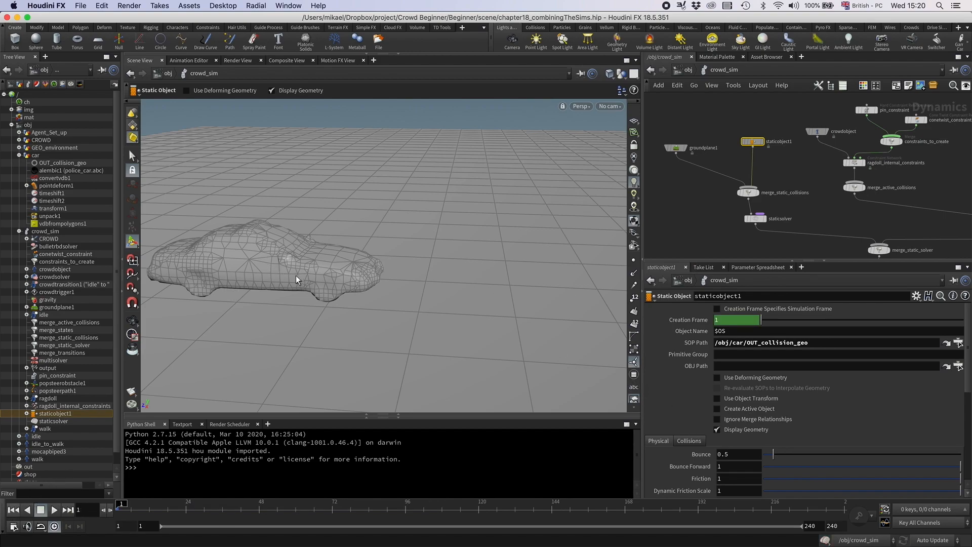
mouse_move(241, 265)
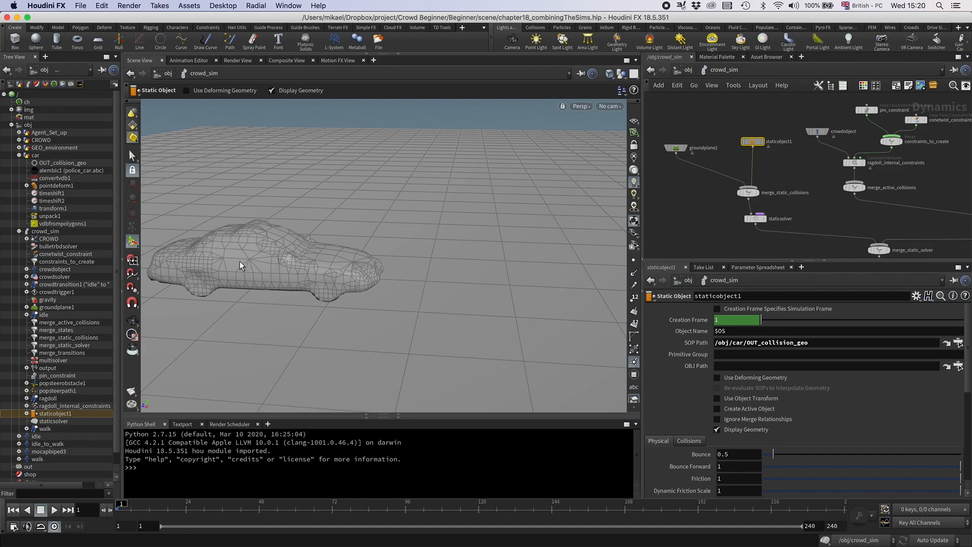
mouse_move(232, 263)
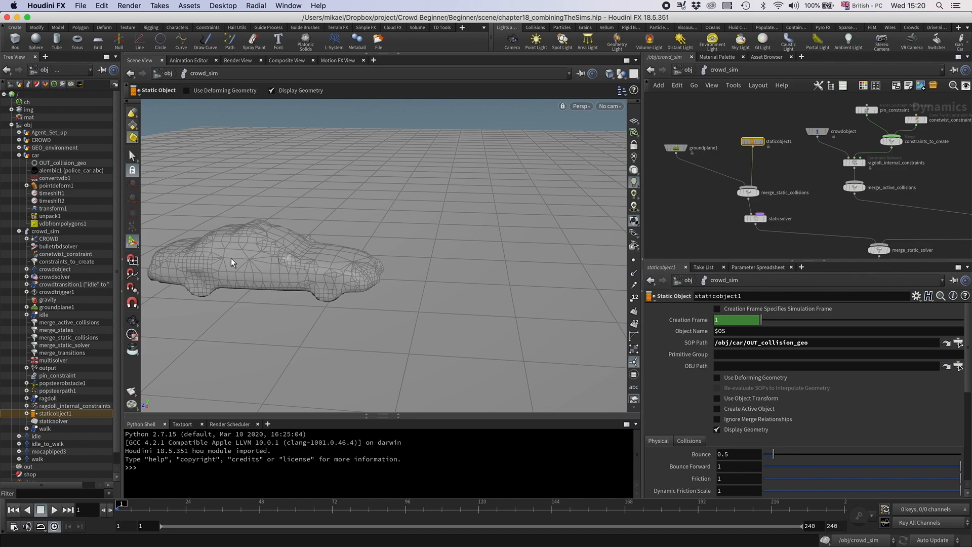
mouse_move(230, 266)
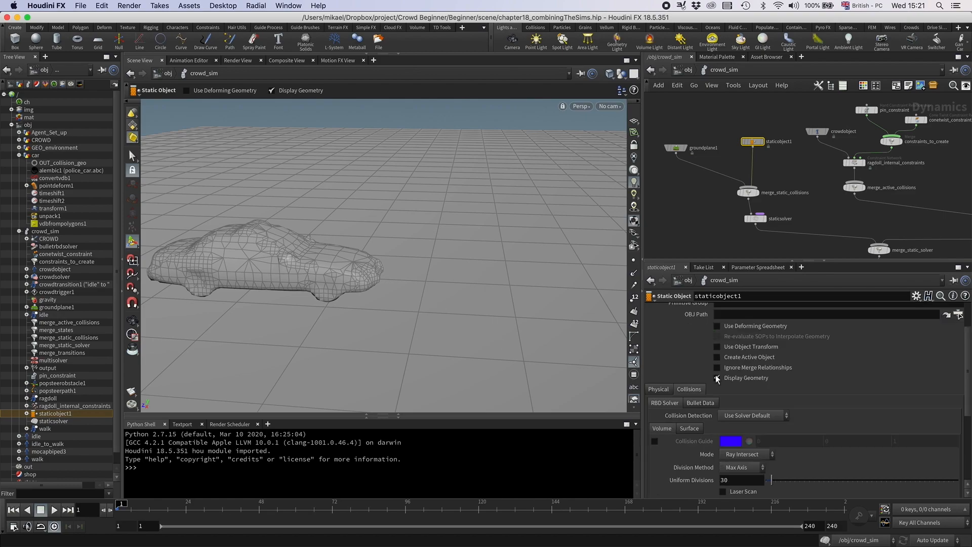
Hide other objects and enable Show Guide Geometry on the Static Object's Bullet data.
click(627, 74)
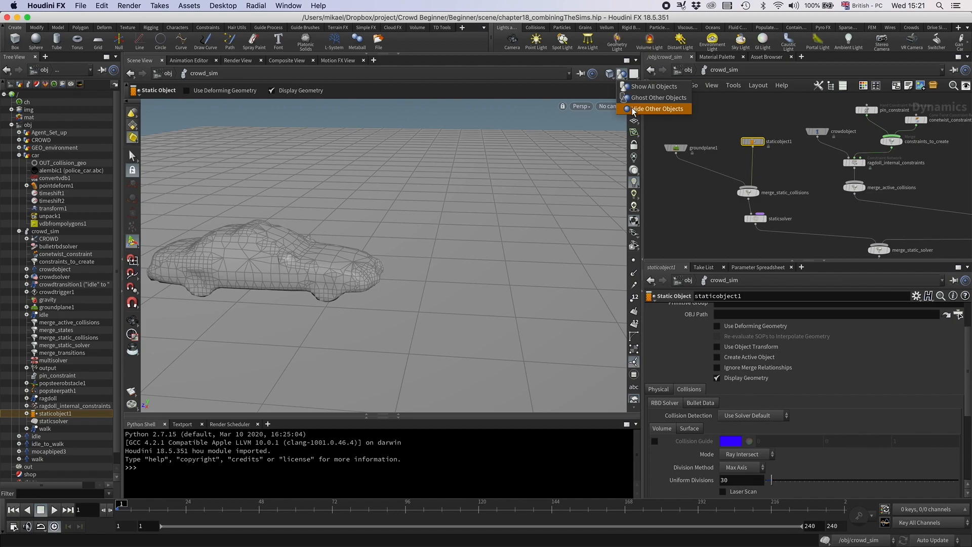
click(654, 108)
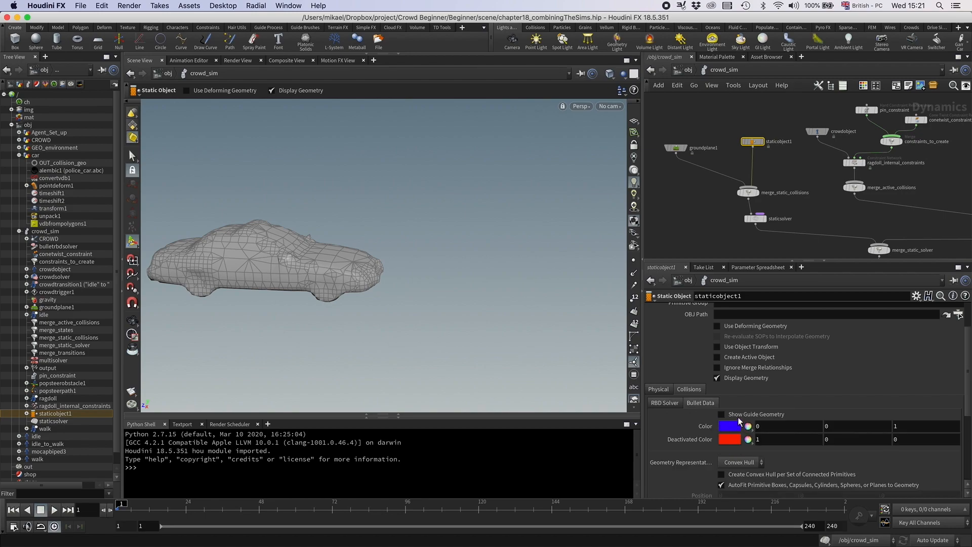
click(721, 414)
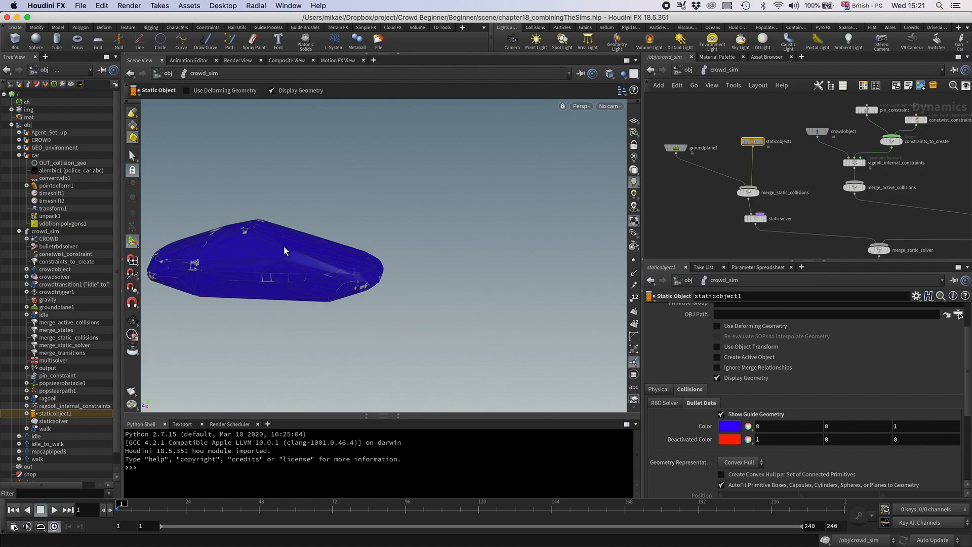
drag(285, 251, 253, 257)
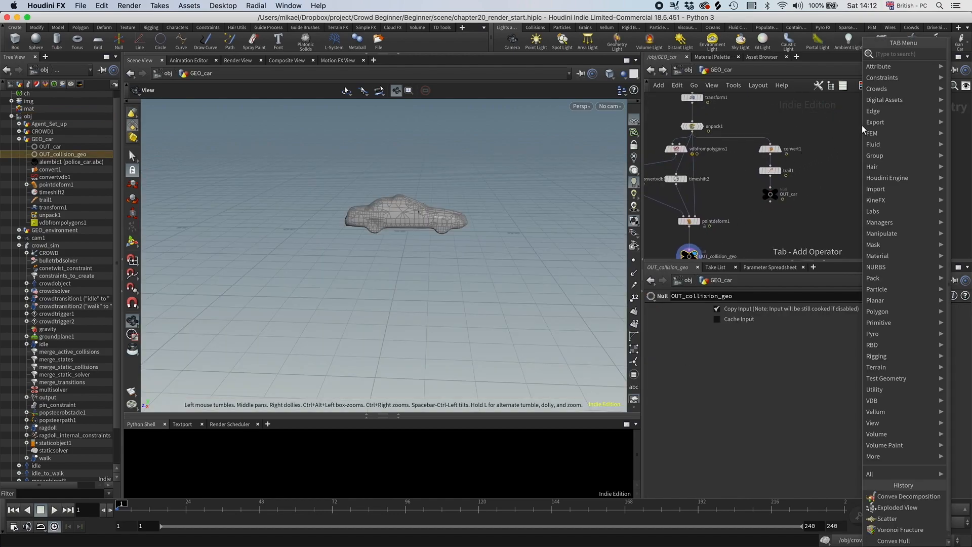
Add a Convex Decomposition SOP after OUT_collision_geo in the GEO_car network.
text(convex)
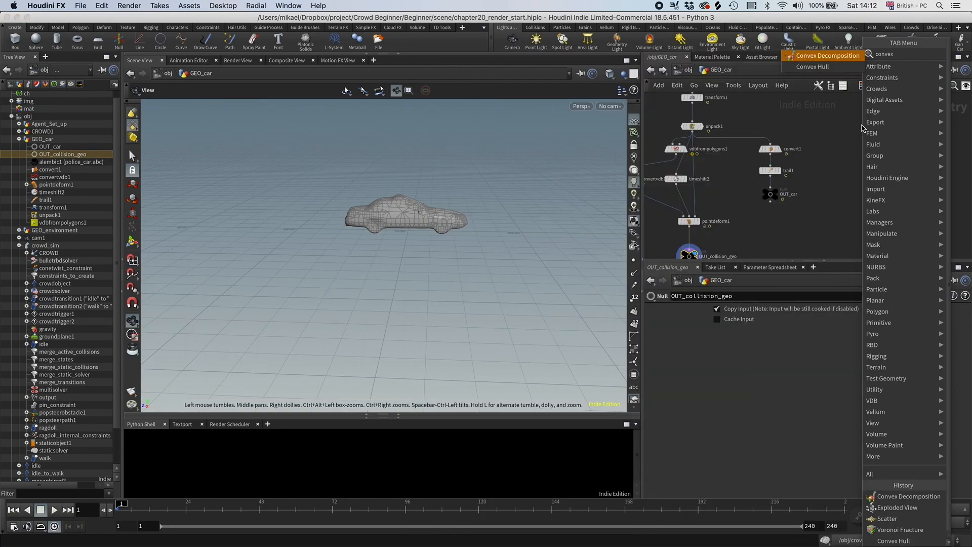
click(813, 66)
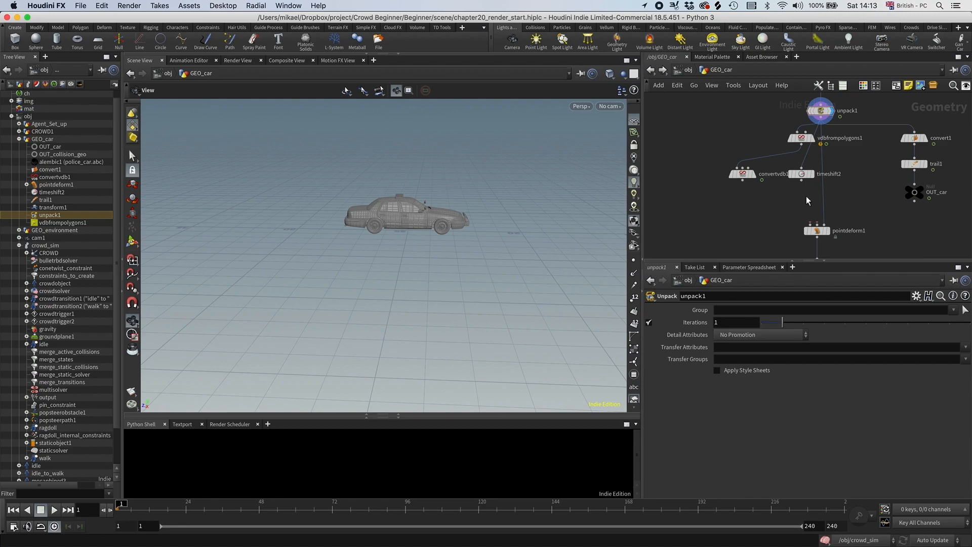
Add a Scatter node with count 20 to the car network for the Voronoi fracture.
click(741, 173)
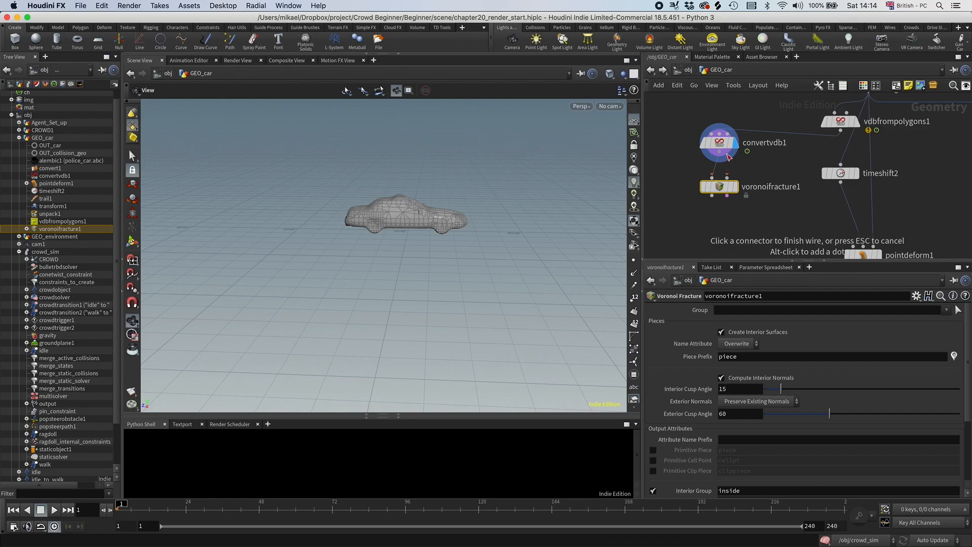
text(sca)
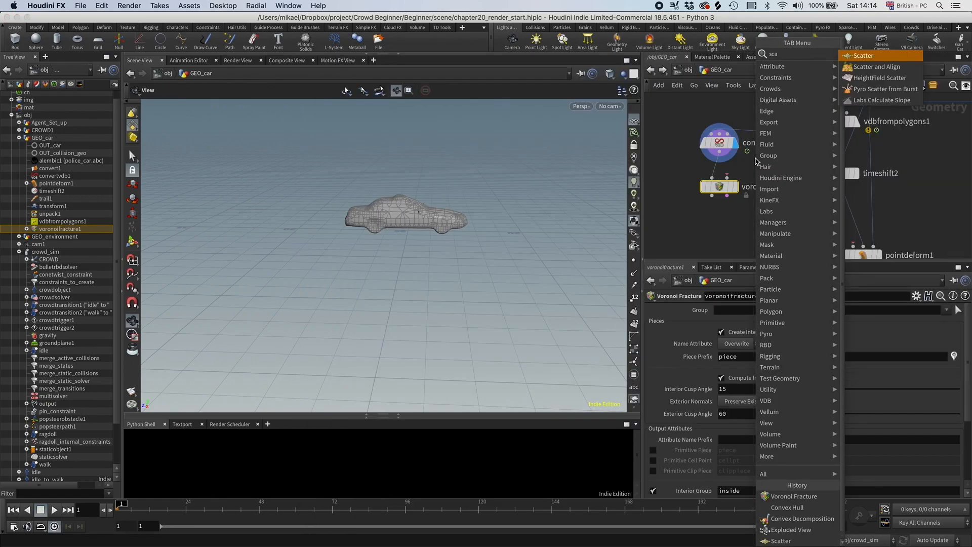
click(863, 56)
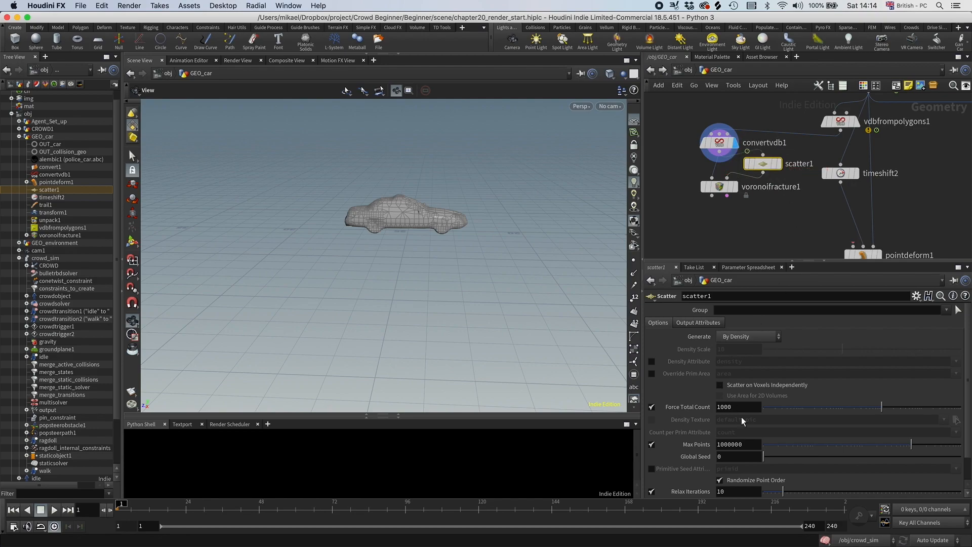
text(20)
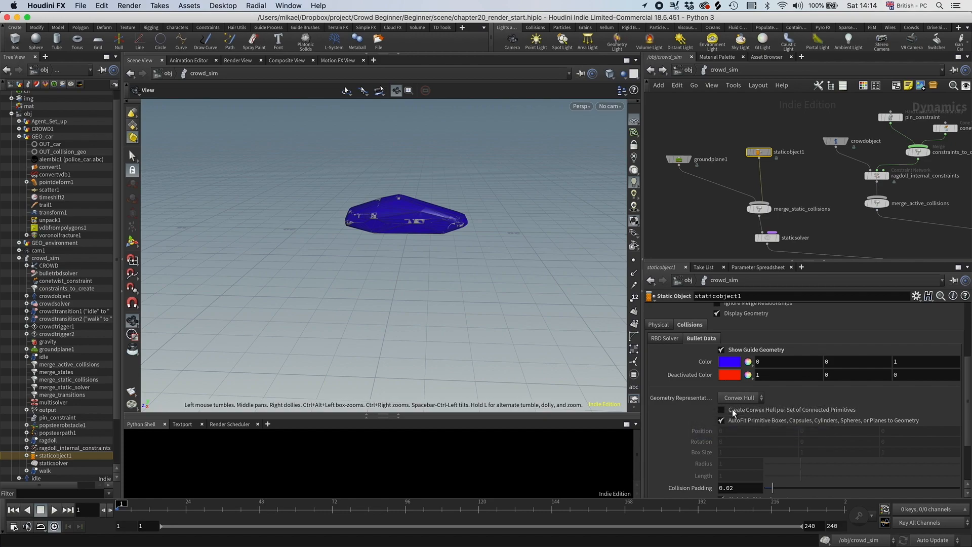
Enable Create Convex Hull per Set of Connected Primitives on staticobject1 and inspect the hulls.
click(722, 409)
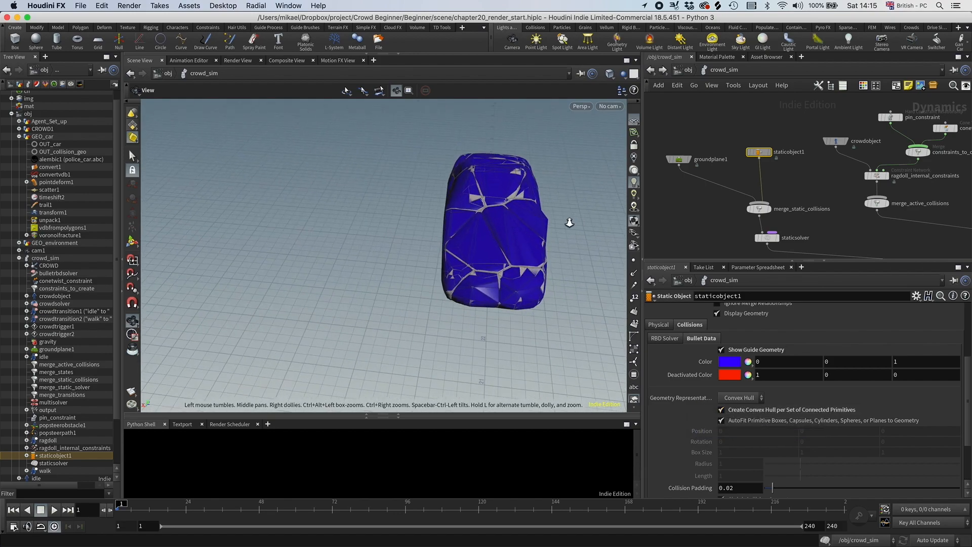
drag(569, 222, 607, 149)
text(deco)
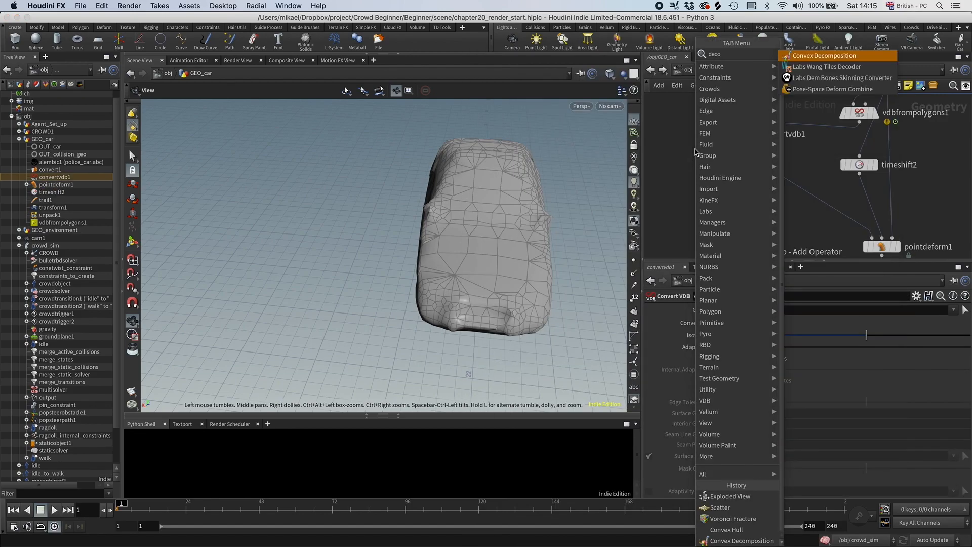
Wire a Convex Decomposition after convertvdb1 and lower Max Concavity to about 0.041.
click(821, 55)
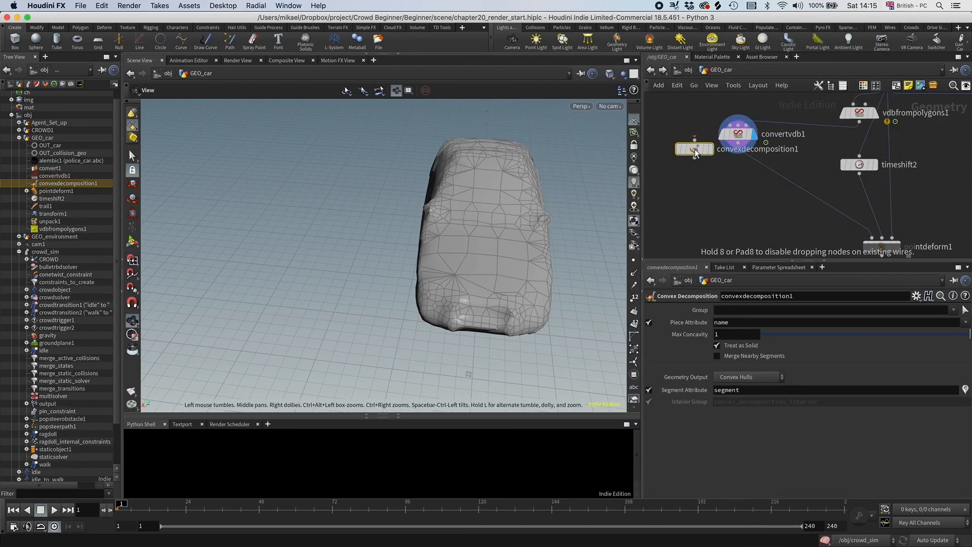
drag(694, 149, 751, 172)
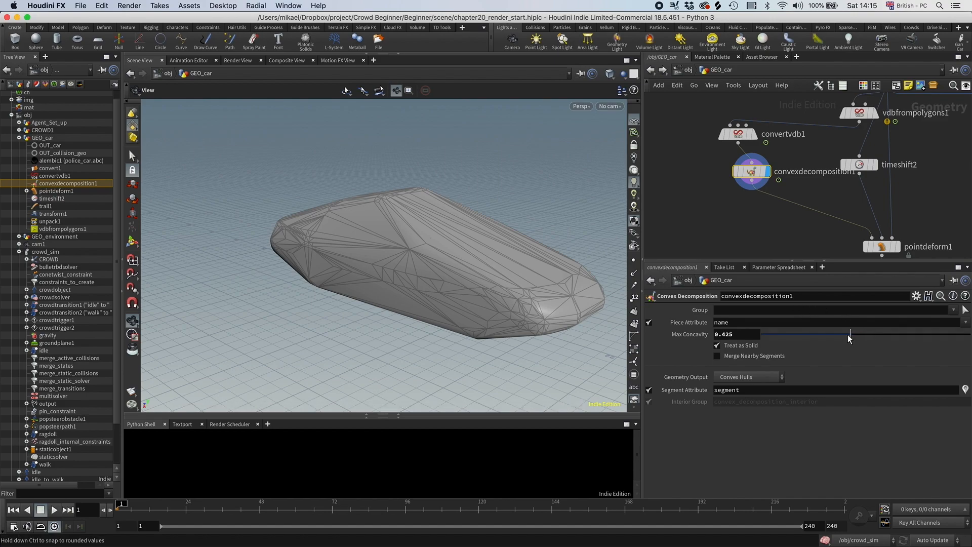
drag(850, 340, 812, 339)
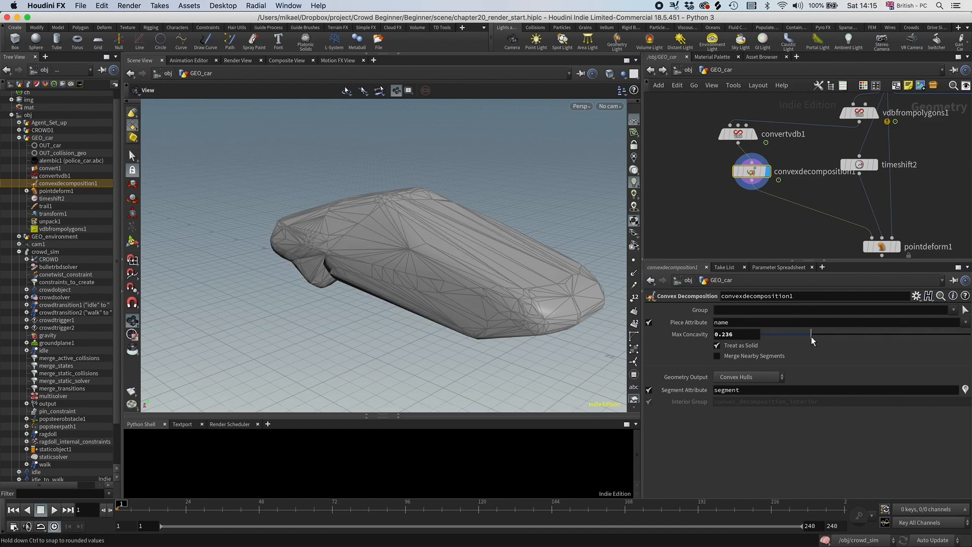
drag(812, 341, 797, 340)
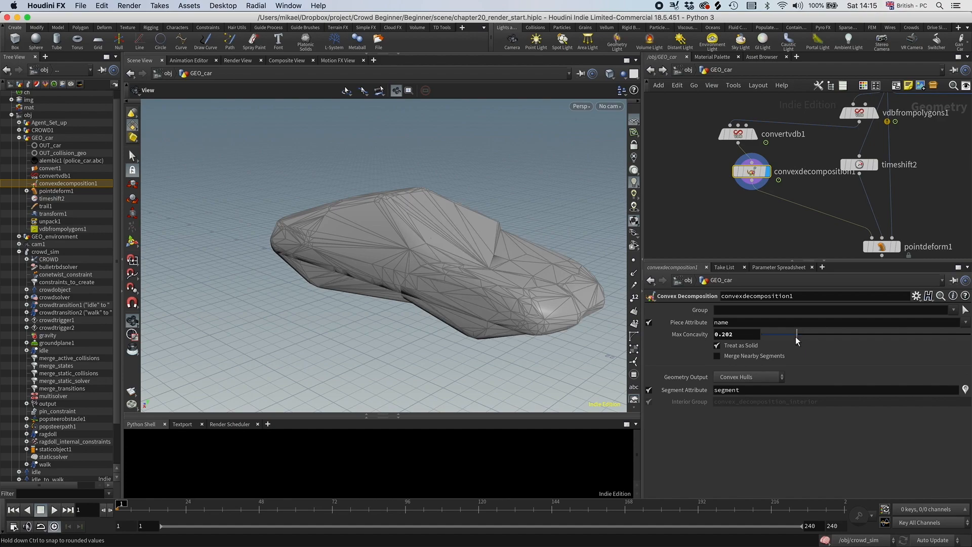
drag(796, 340, 780, 341)
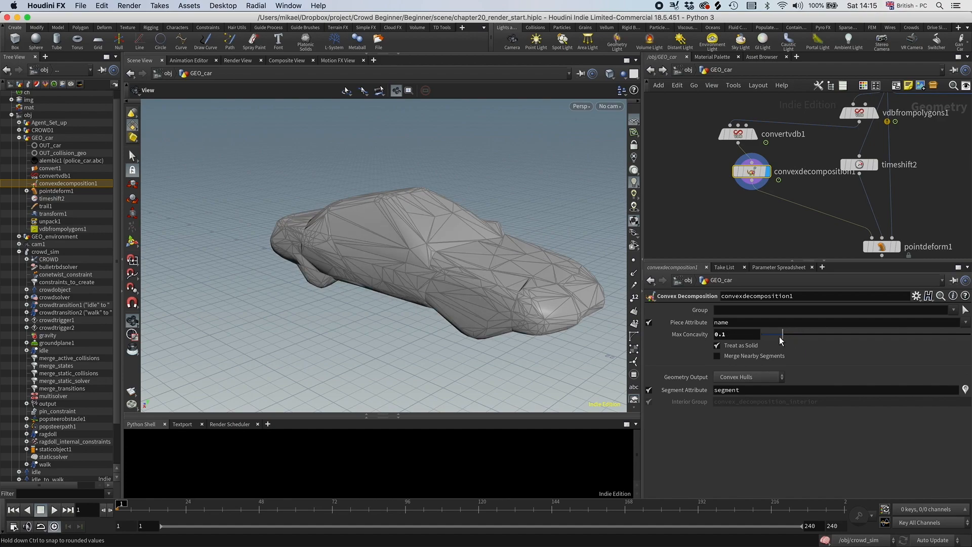
drag(782, 334, 776, 334)
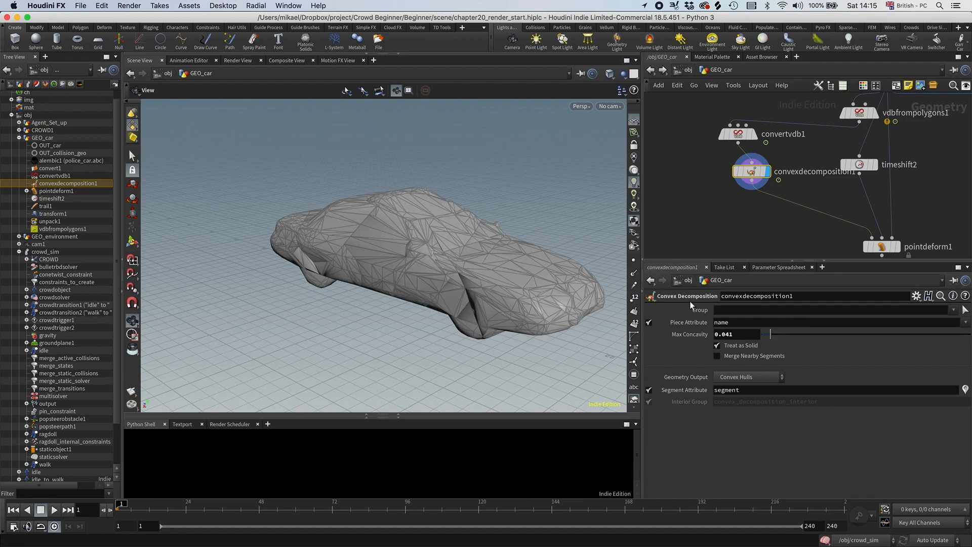
mouse_move(696, 117)
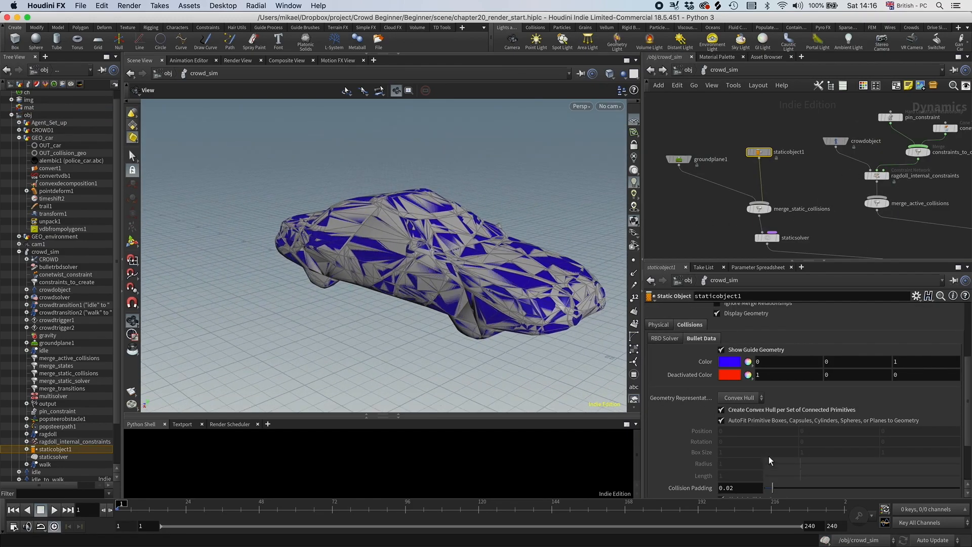
Select staticobject1 in crowd_sim to view its decomposed-piece collision guide.
click(721, 423)
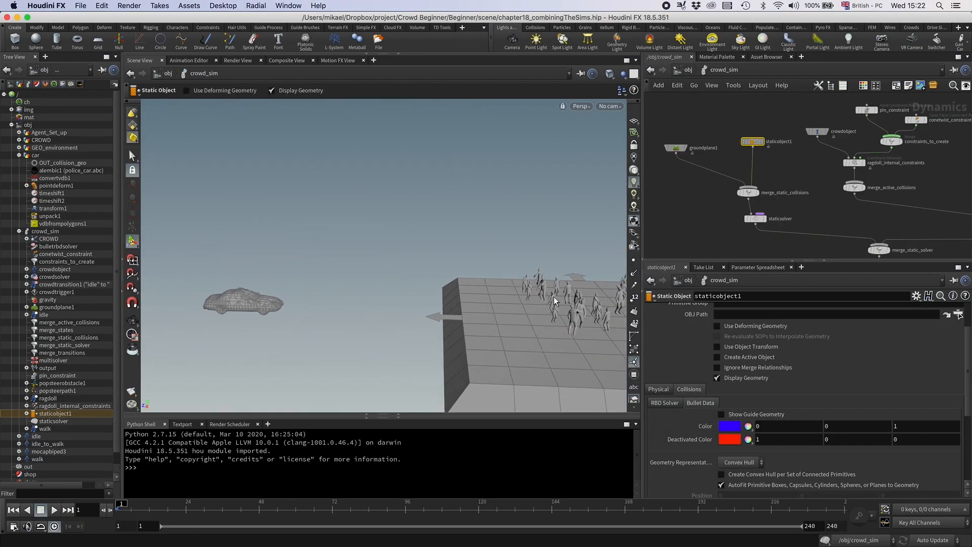
Enable Use Deforming Geometry on staticobject1 and play the sim to confirm the guide follows the car.
click(41, 509)
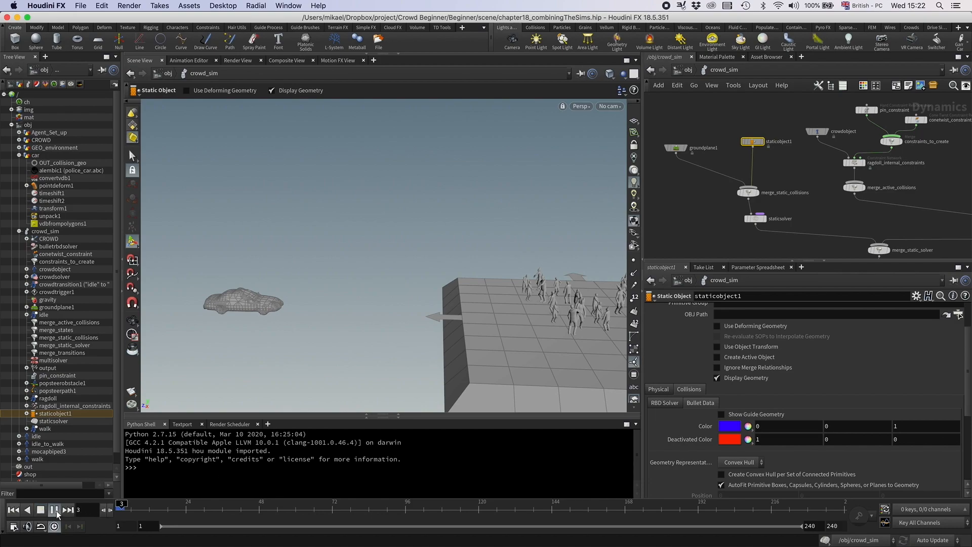
click(58, 510)
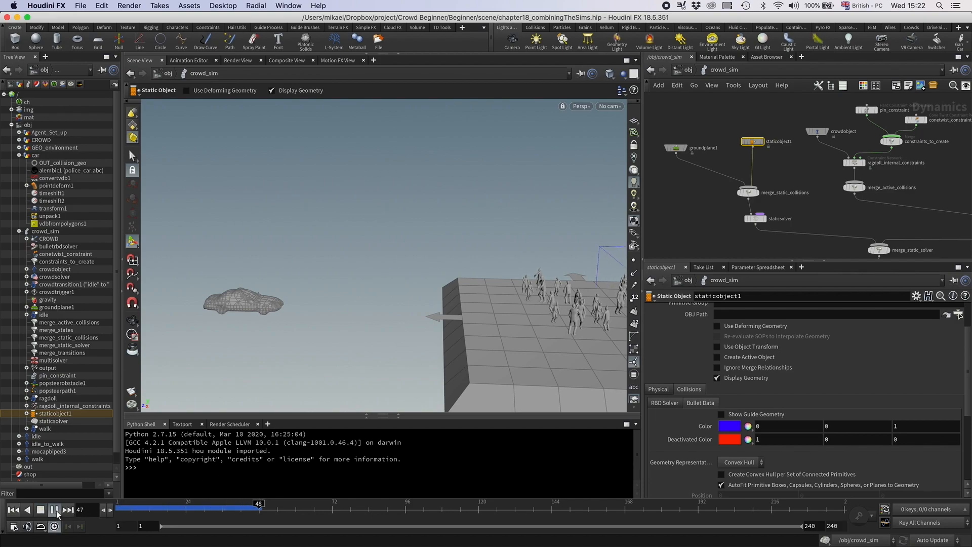
click(55, 509)
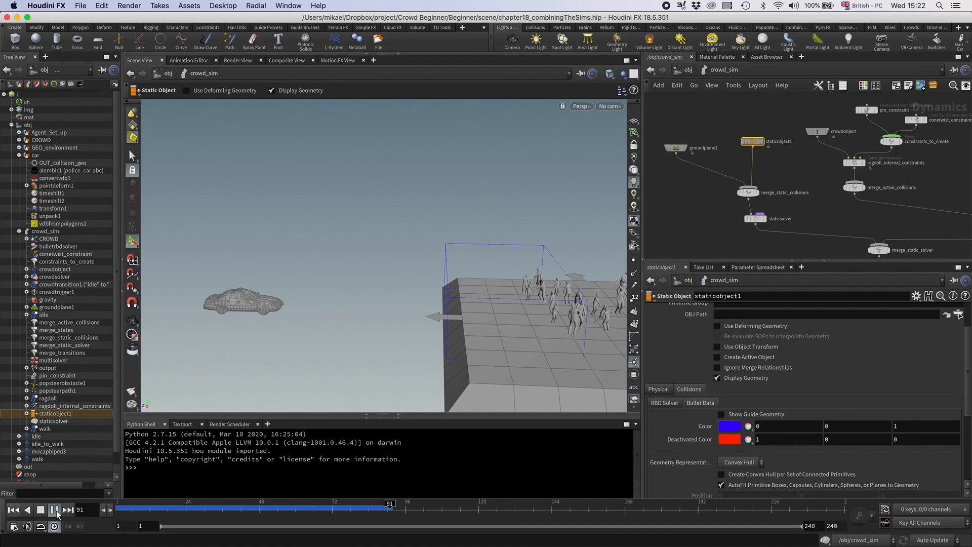
click(54, 510)
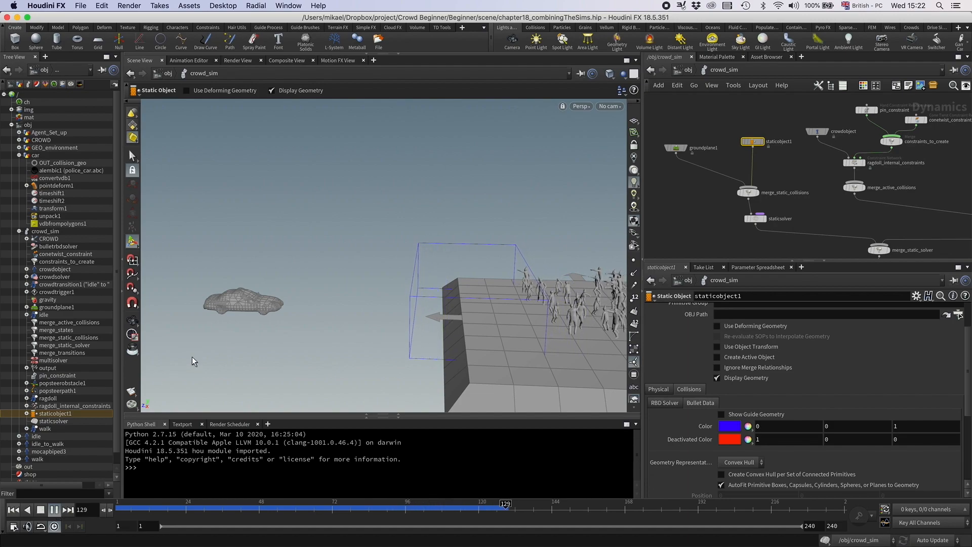
click(68, 510)
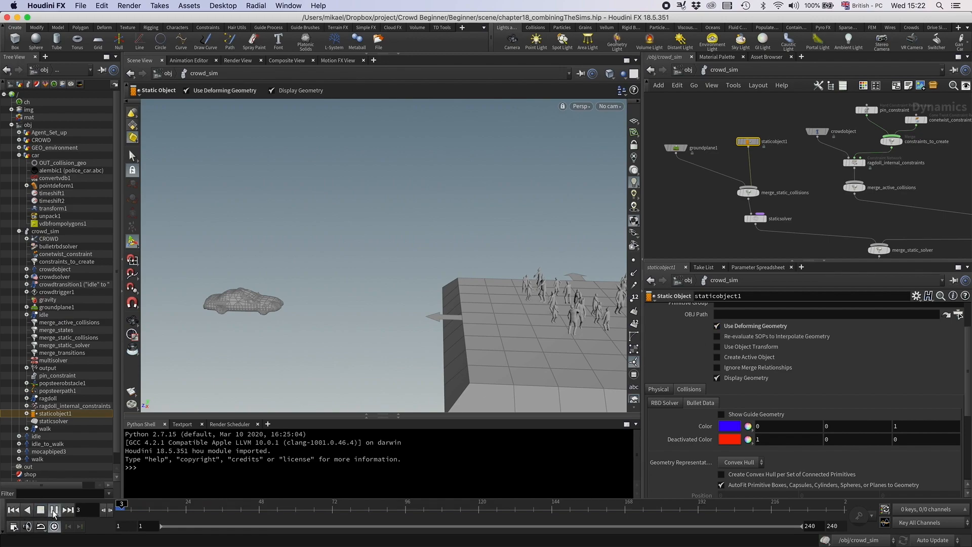
click(53, 510)
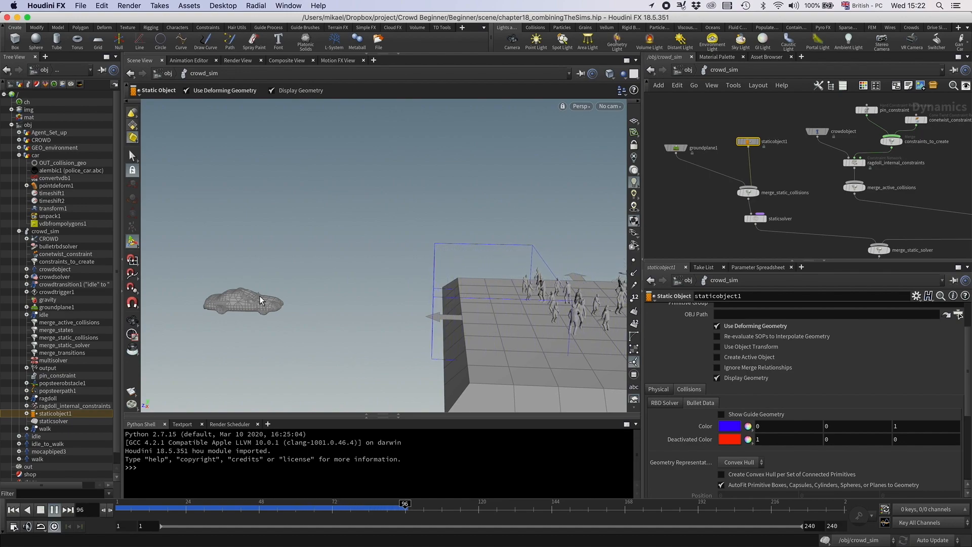
drag(404, 503, 462, 502)
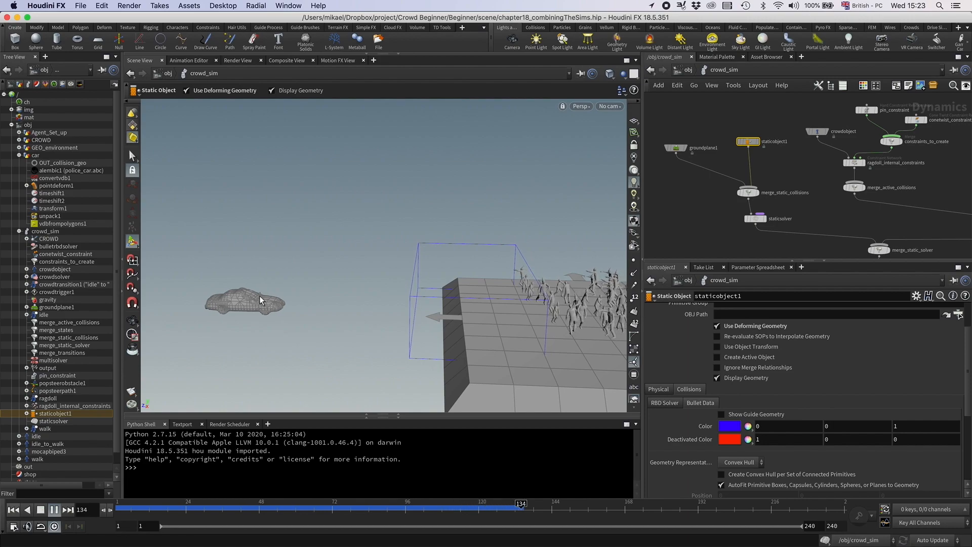
click(53, 509)
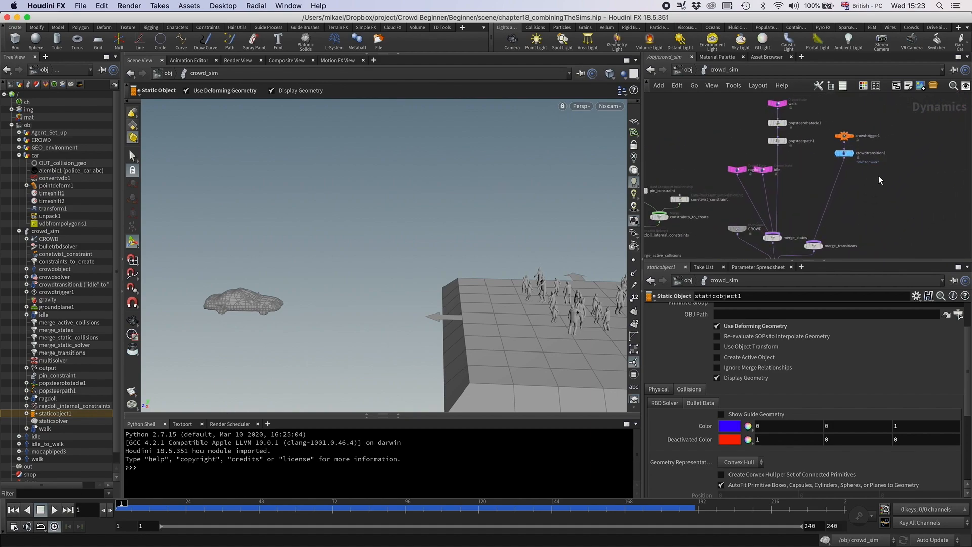
Set crowdtrigger2 to RBD Impact Data with staticobject1 as its DOP impact object.
click(844, 135)
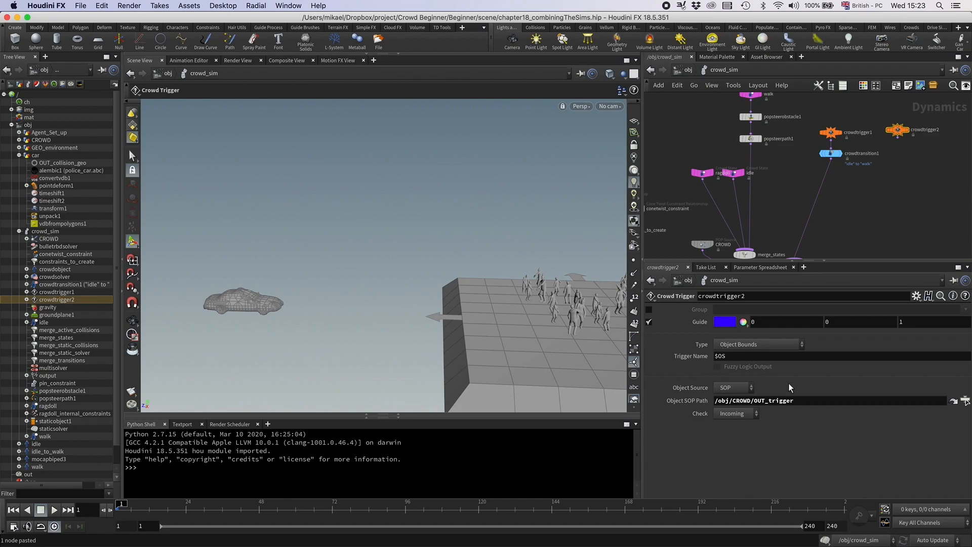
click(755, 344)
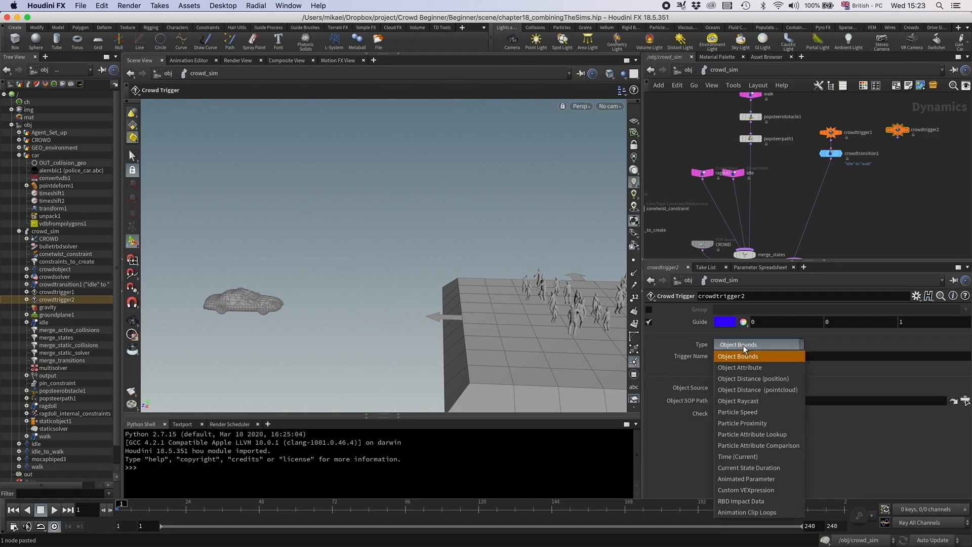
mouse_move(741, 501)
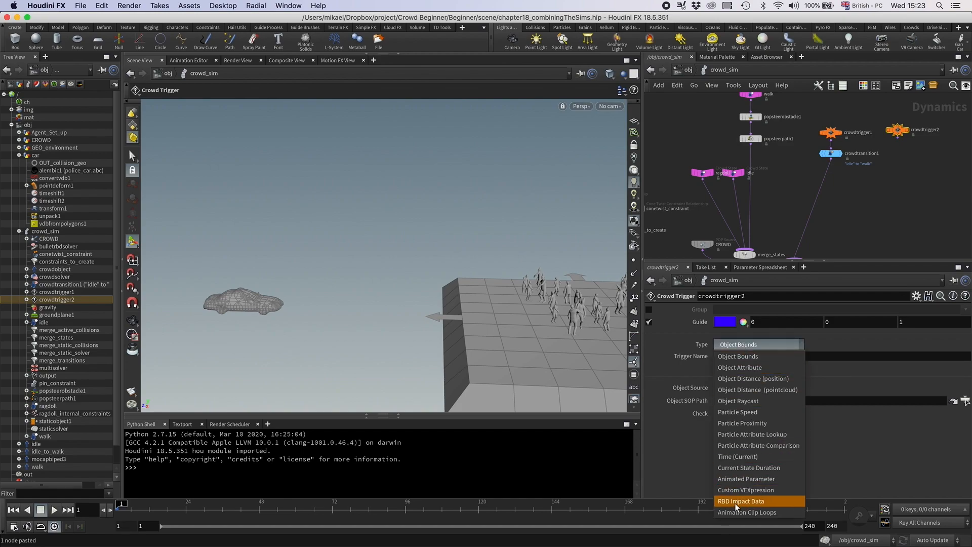
click(740, 501)
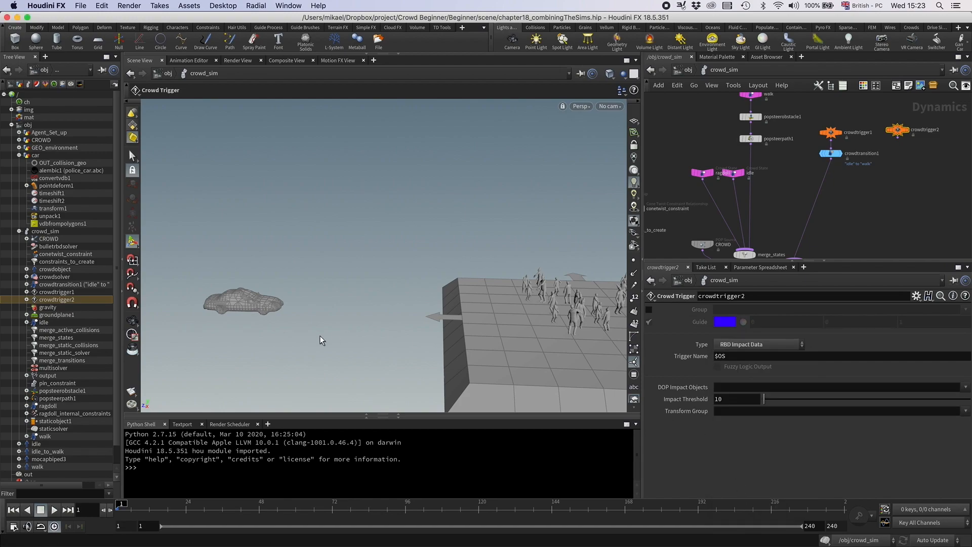
mouse_move(563, 306)
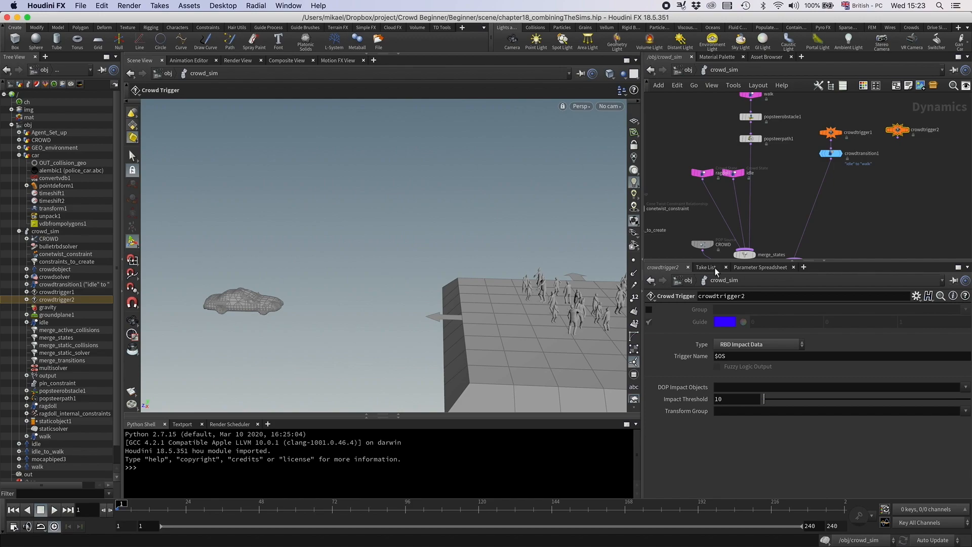
mouse_move(668, 394)
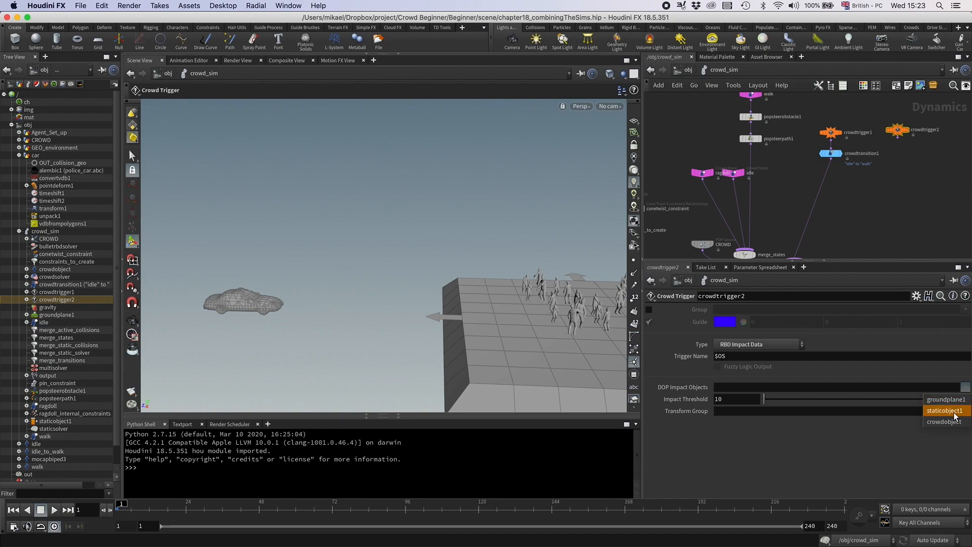
click(945, 410)
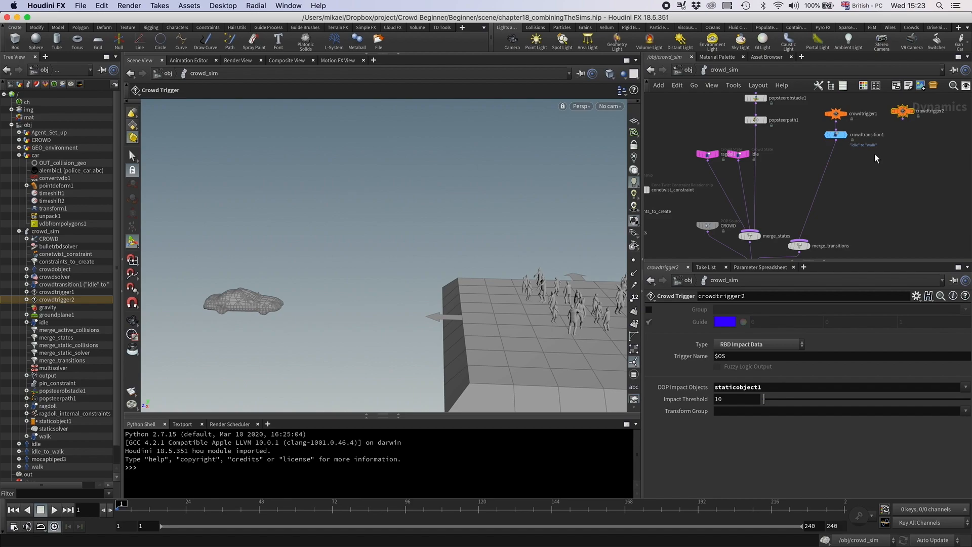
key(tab)
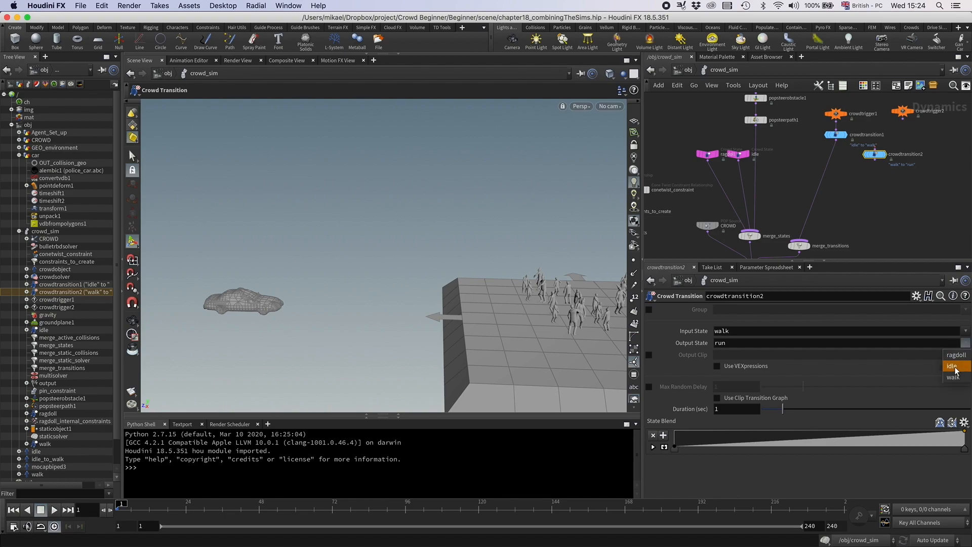
Set the new transition's output state to ragdoll and play the sim to watch the car scatter agents.
click(955, 354)
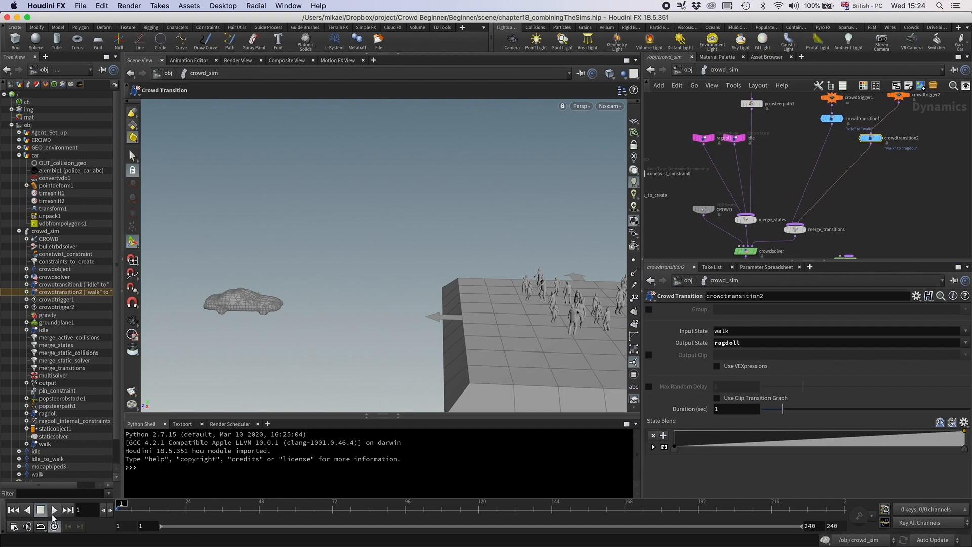
click(54, 510)
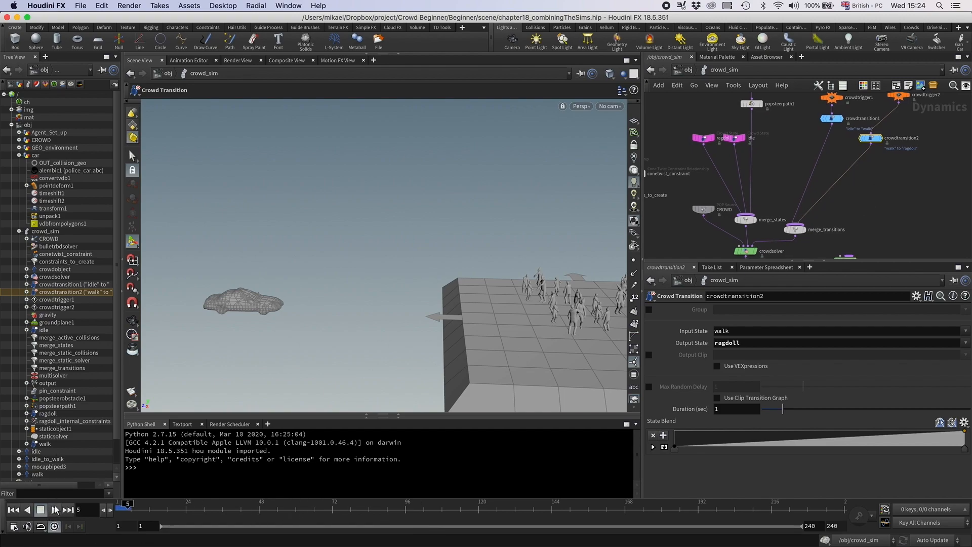
click(55, 510)
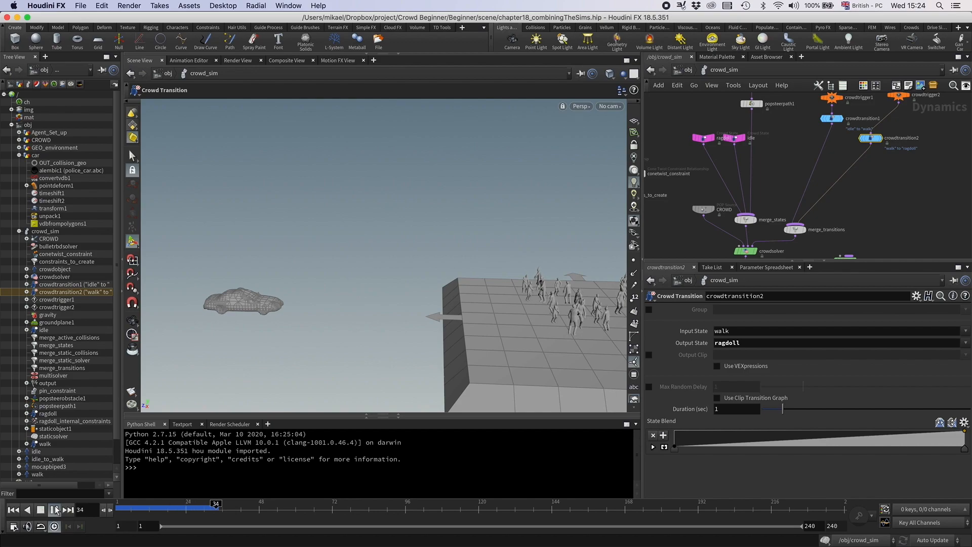
click(55, 510)
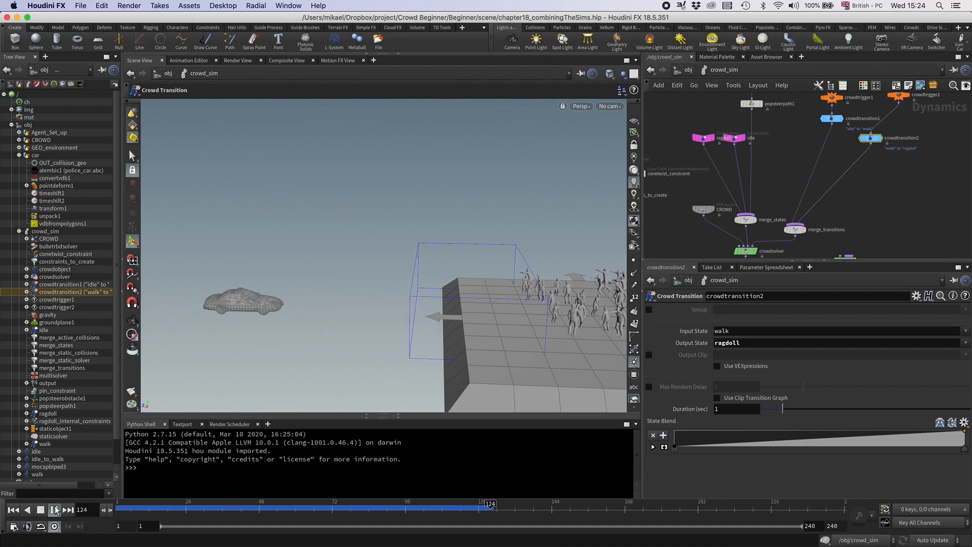
click(55, 510)
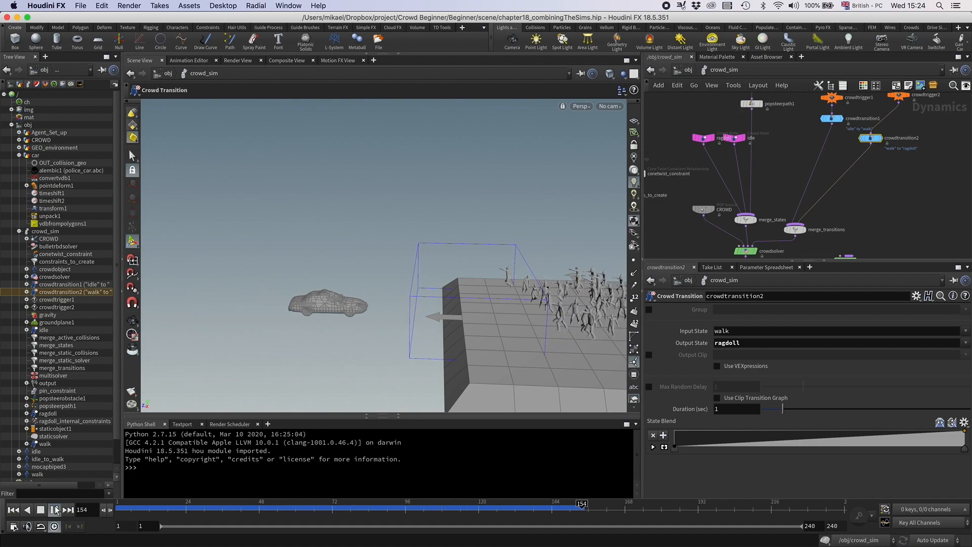
click(55, 510)
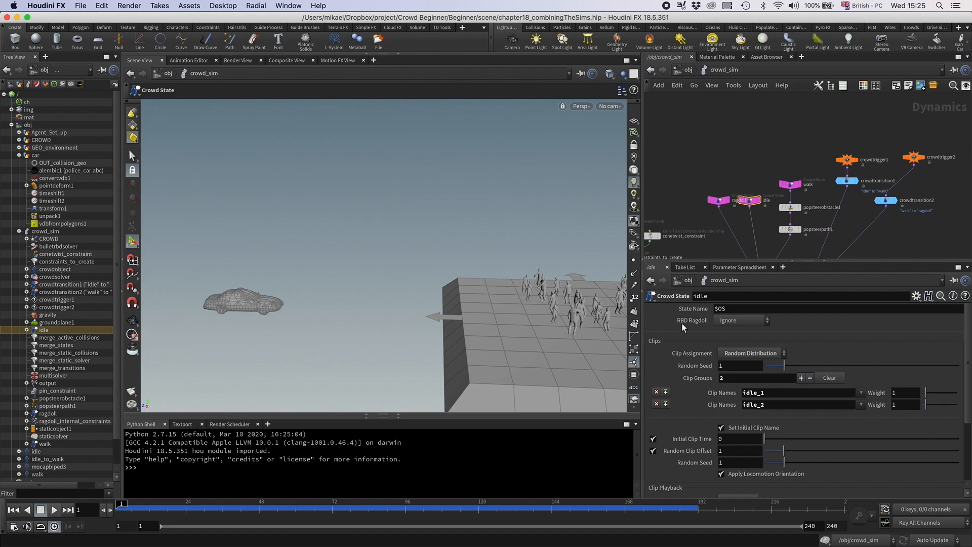
mouse_move(738, 327)
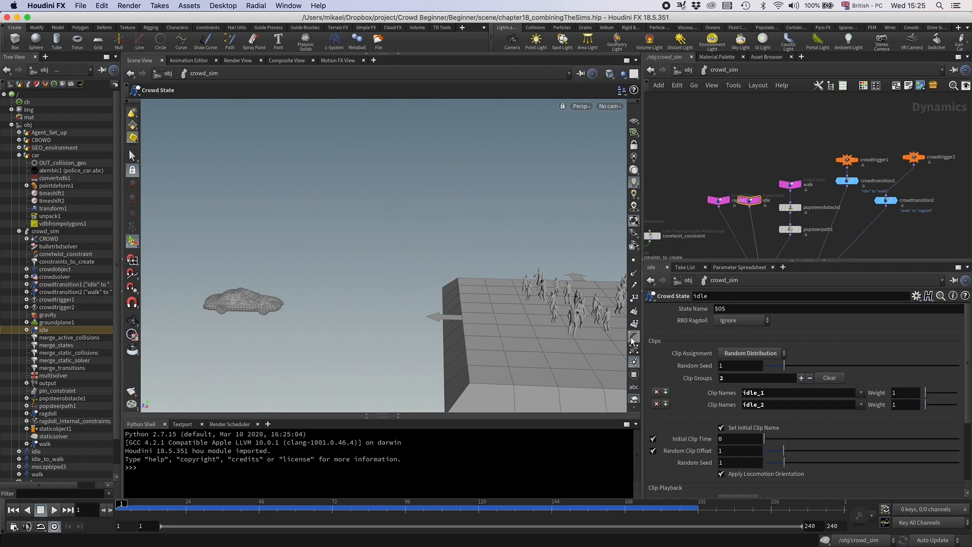
mouse_move(556, 357)
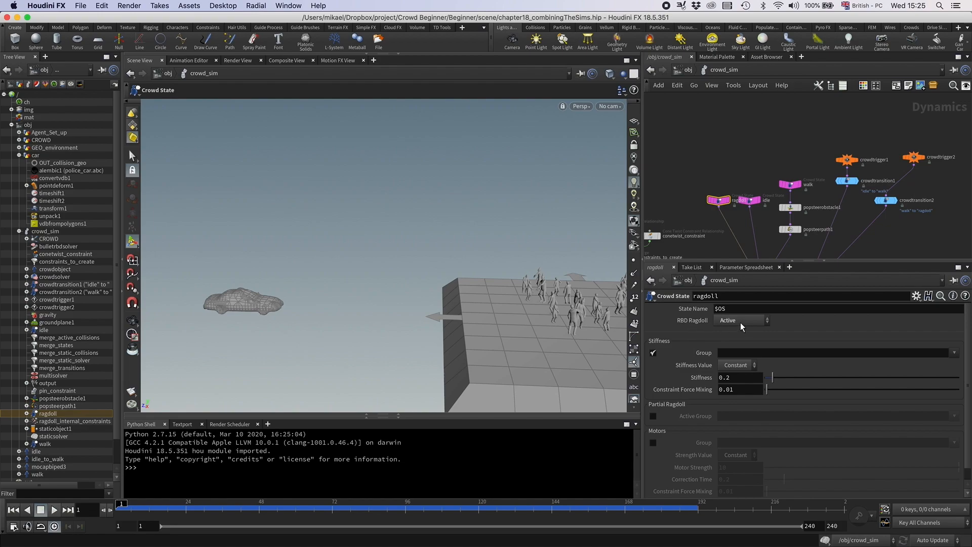
mouse_move(735, 326)
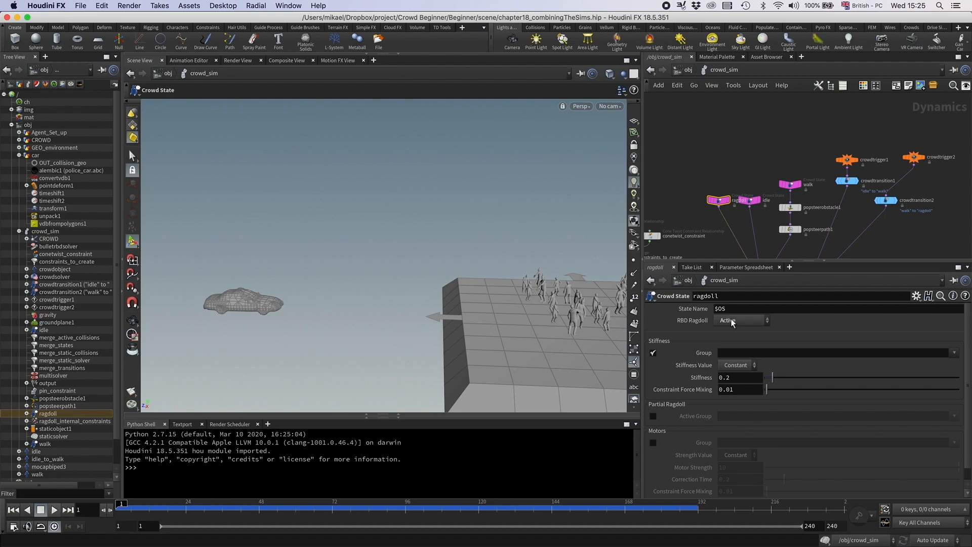
mouse_move(752, 208)
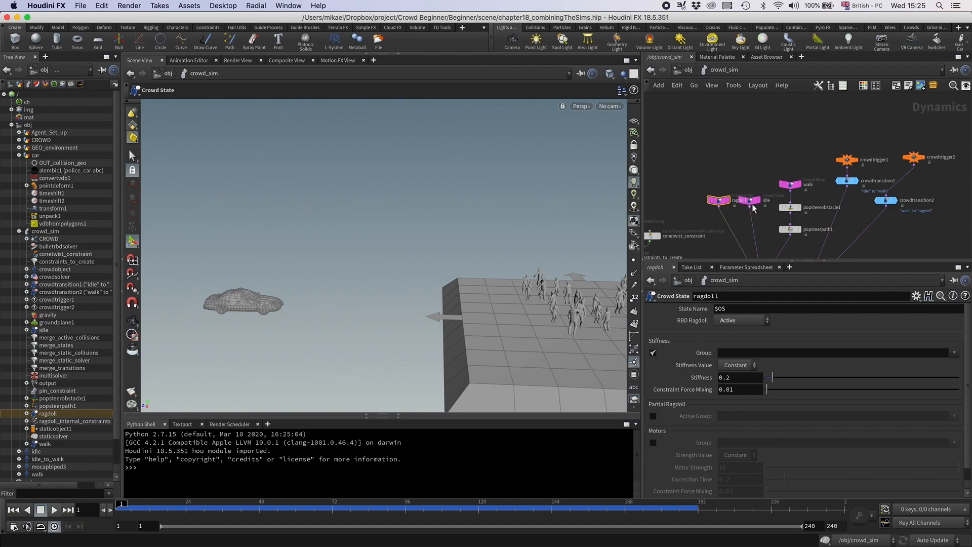
Select the idle Crowd State node to check it ignores RBD ragdoll.
click(748, 200)
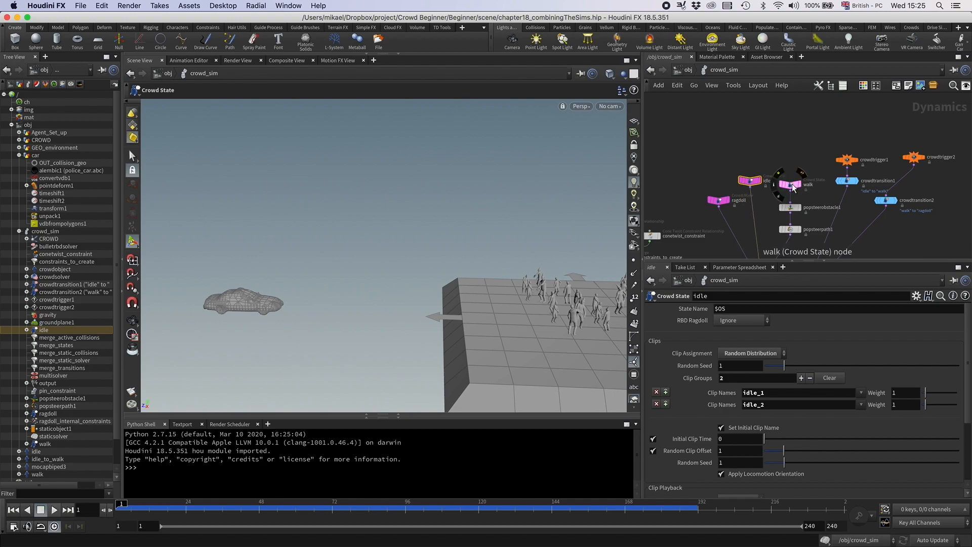
Set the walk crowd state's RBD Ragdoll to Animated Static.
click(788, 183)
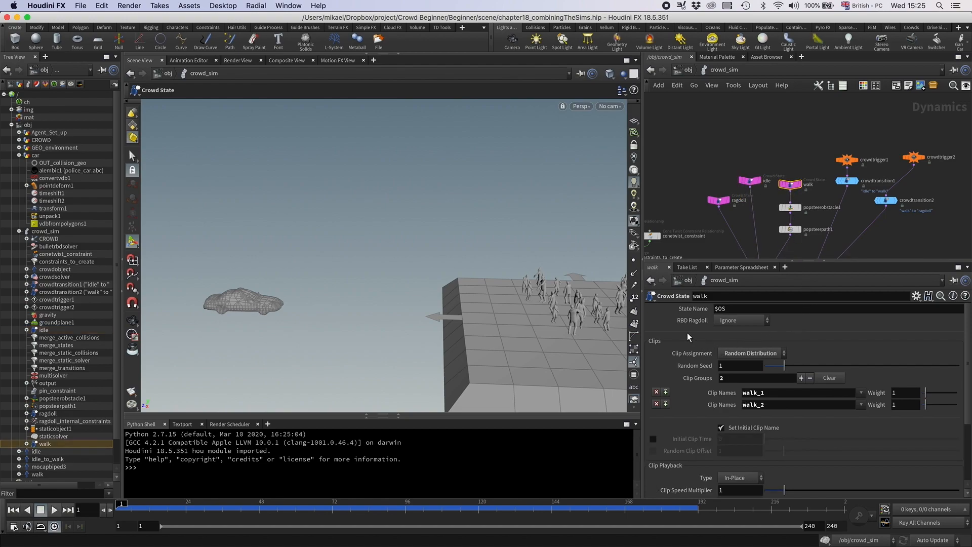
click(740, 320)
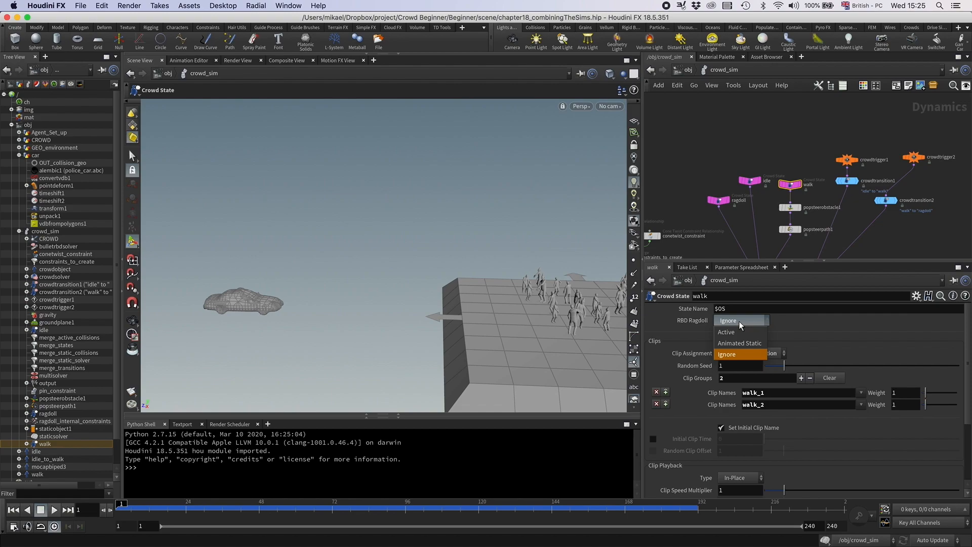
click(739, 343)
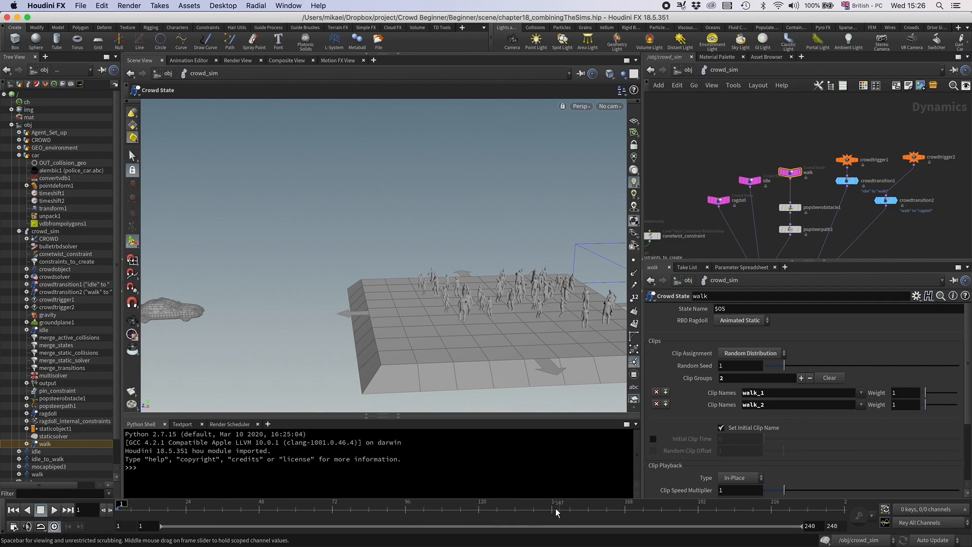
Scrub the timeline to watch the police car knock walking agents over as ragdolls.
drag(556, 503, 551, 503)
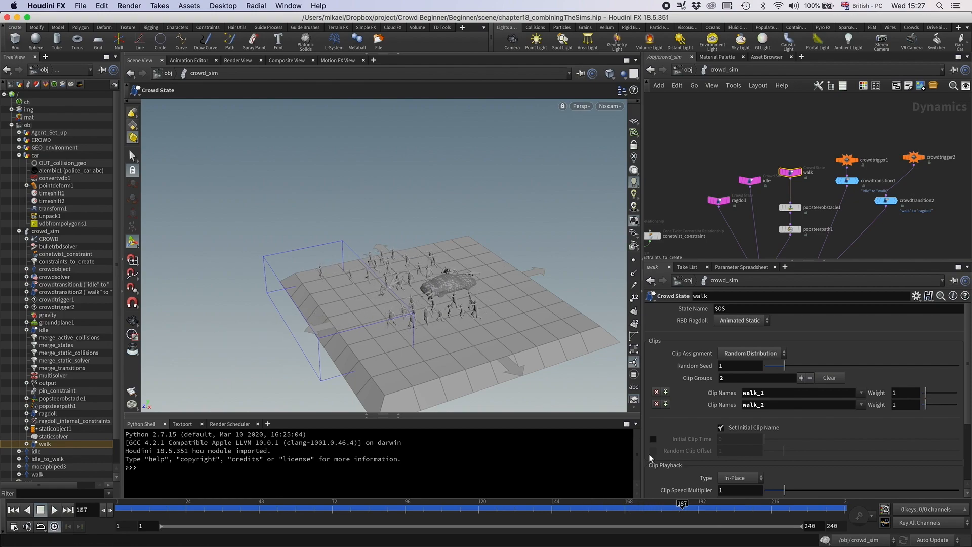
click(594, 512)
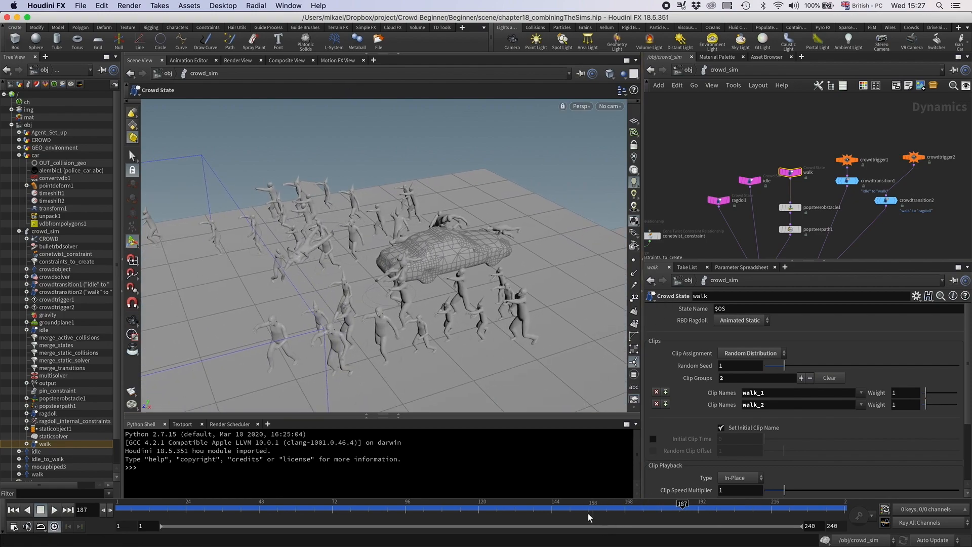
drag(681, 504, 602, 504)
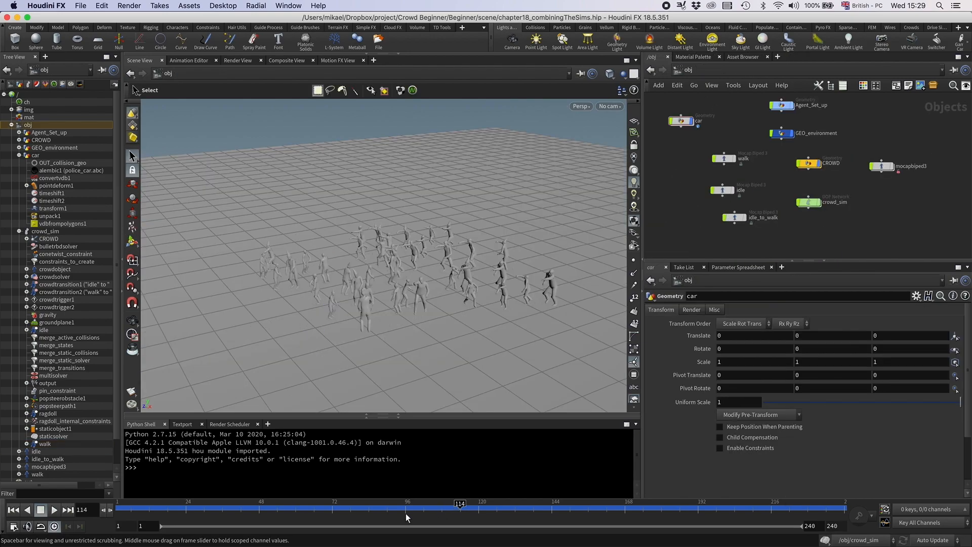
click(53, 510)
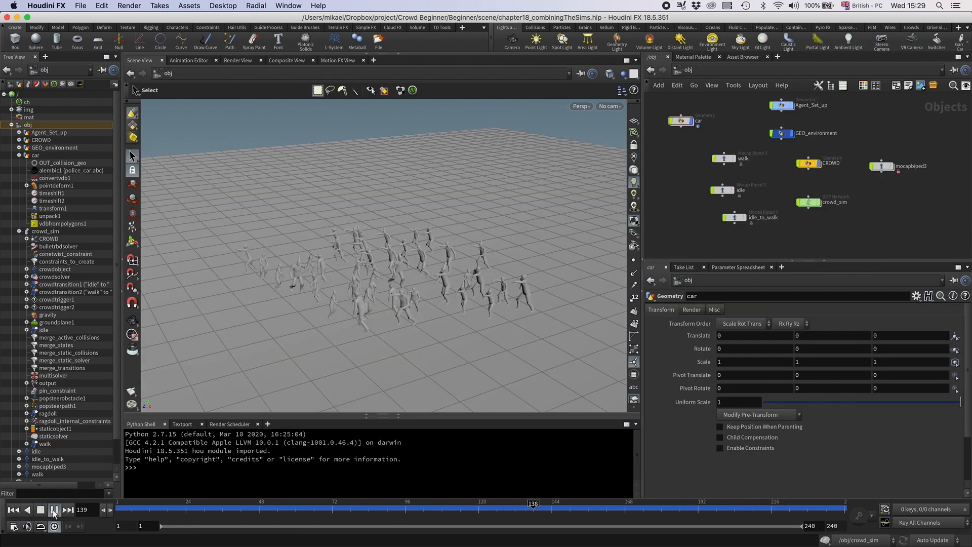
click(55, 510)
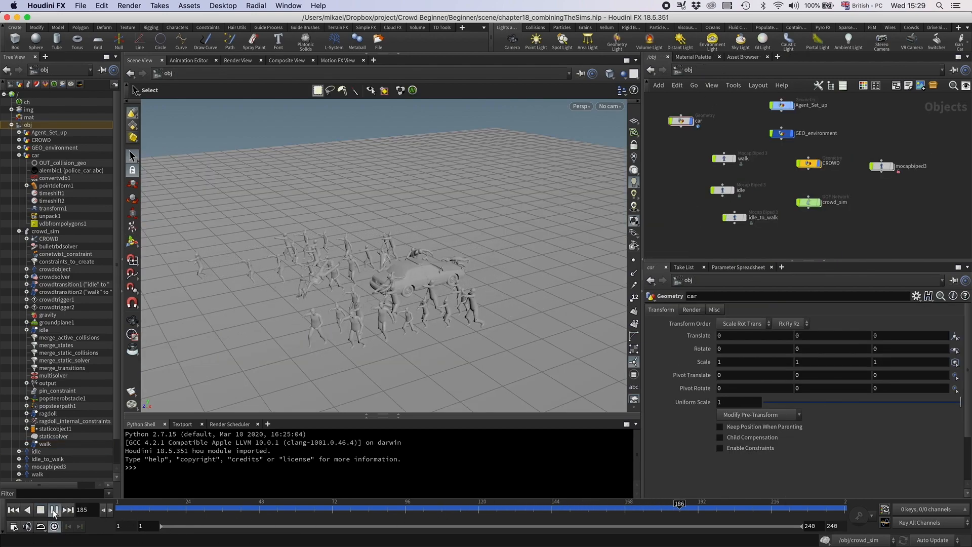
click(54, 510)
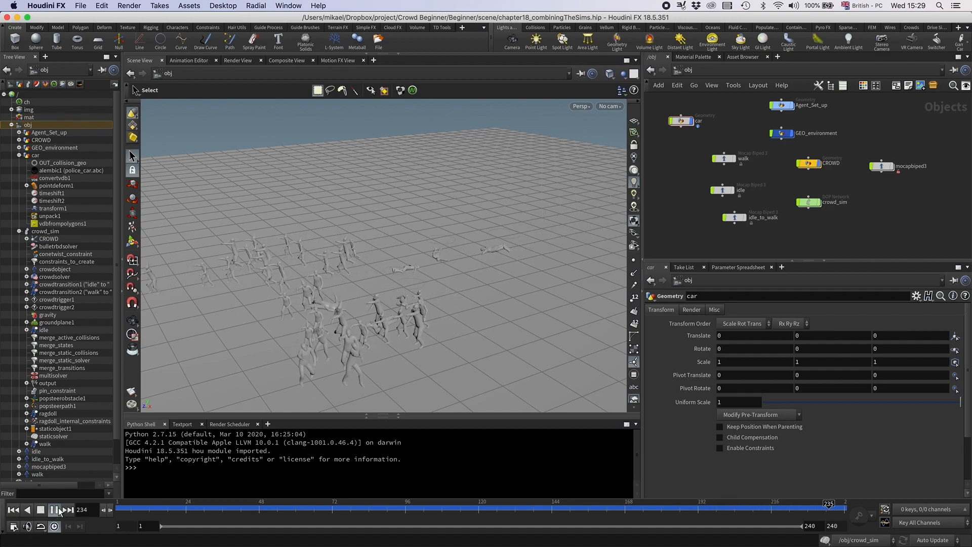